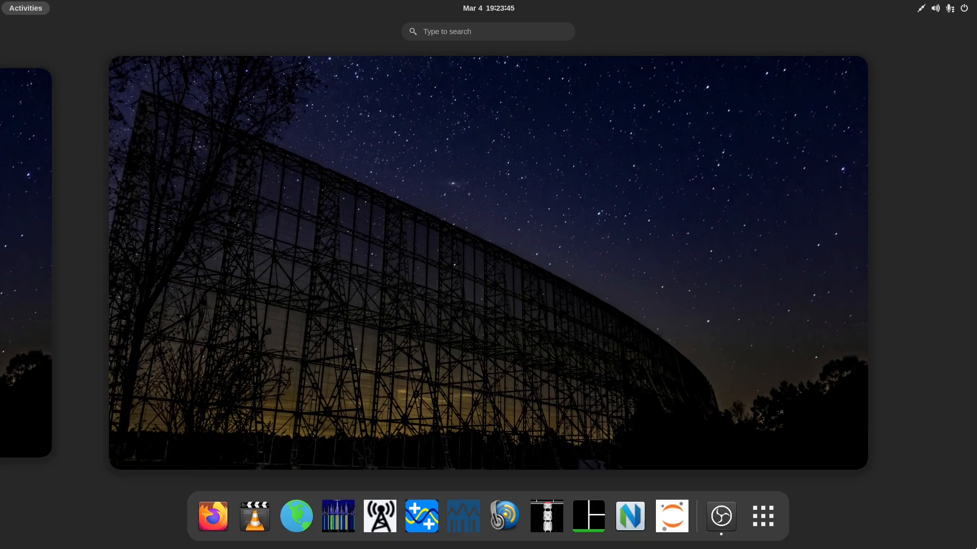
{"action": "mouse_move", "coordinate": [409, 206]}
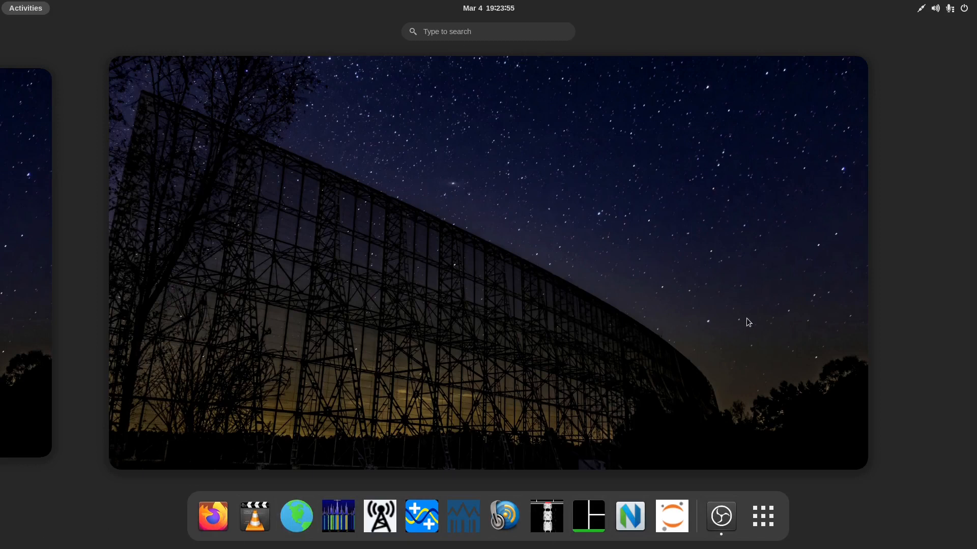
{"action": "mouse_move", "coordinate": [550, 8]}
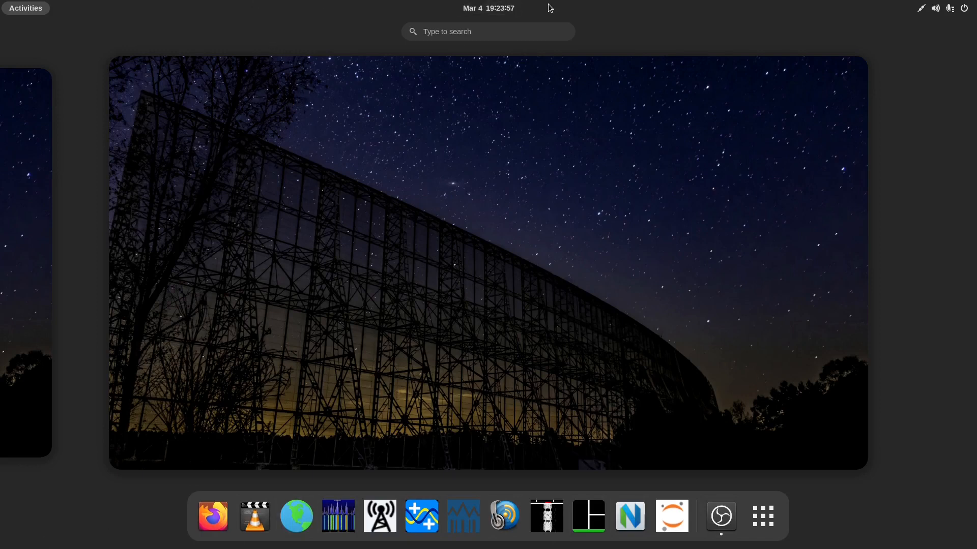
{"action": "mouse_move", "coordinate": [879, 25]}
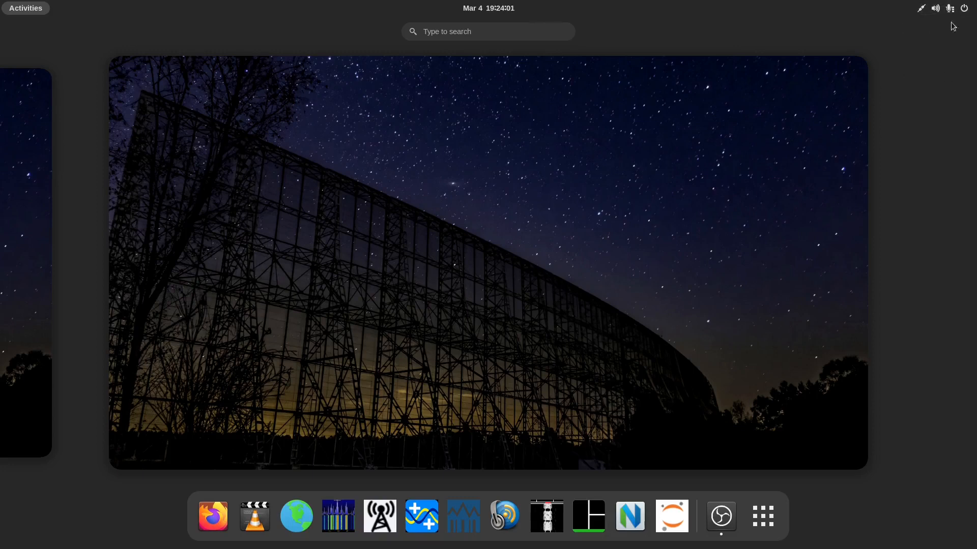
{"action": "mouse_move", "coordinate": [366, 59]}
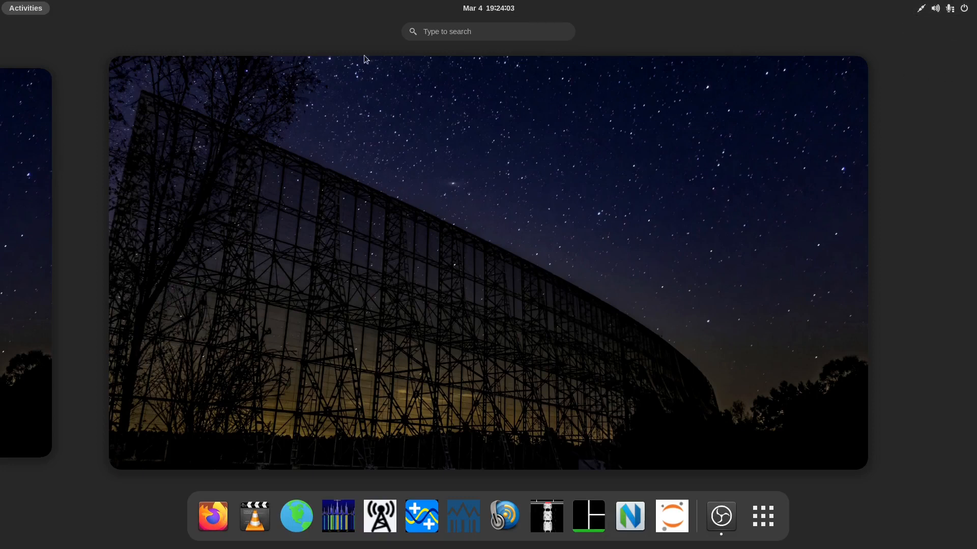
{"action": "mouse_move", "coordinate": [28, 31]}
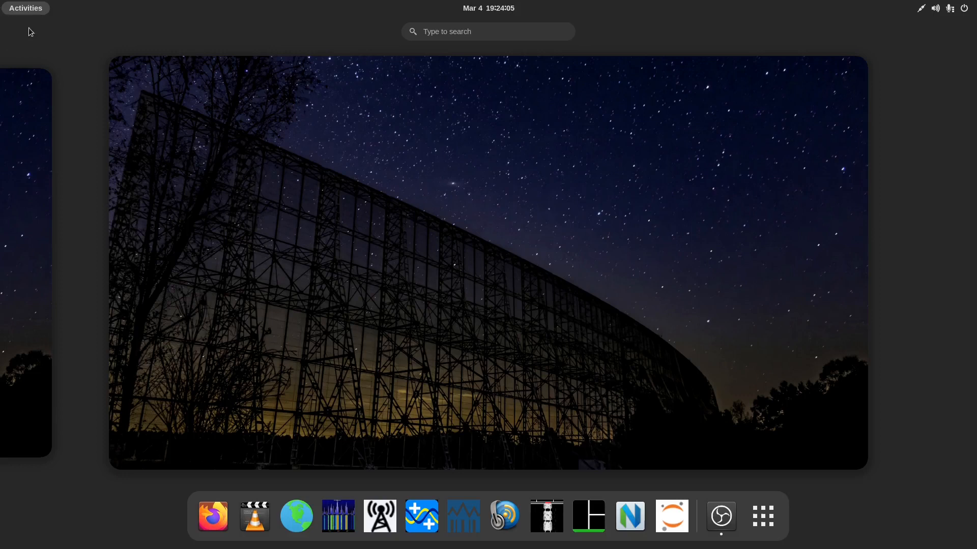
{"action": "mouse_move", "coordinate": [356, 112]}
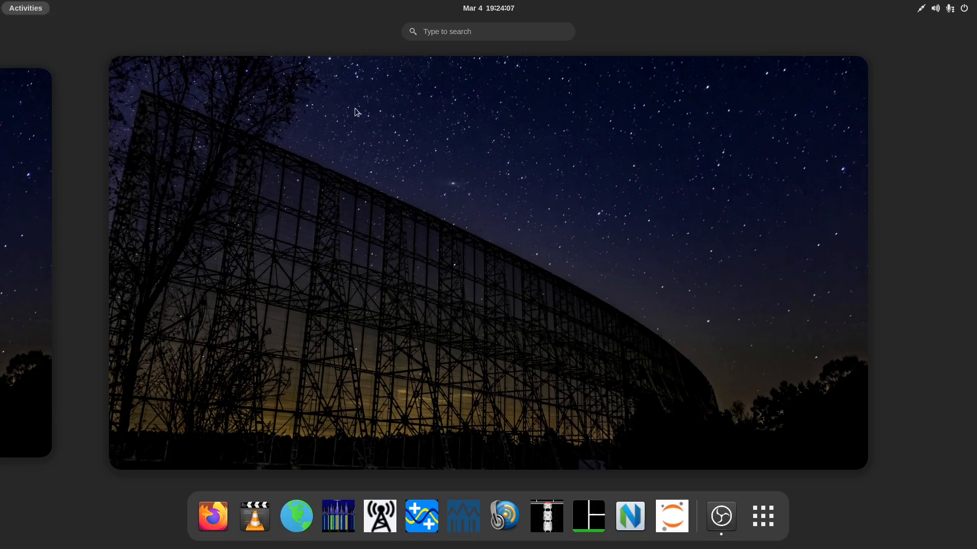
Step: Leave the Activities overview so only the plain wallpaper desktop shows
{"action": "left_click", "coordinate": [488, 31]}
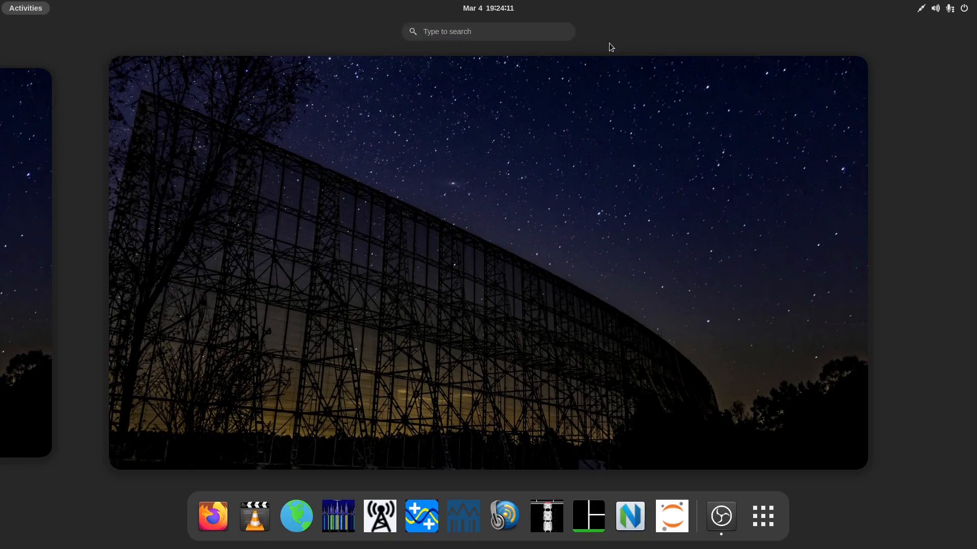
{"action": "mouse_move", "coordinate": [470, 213]}
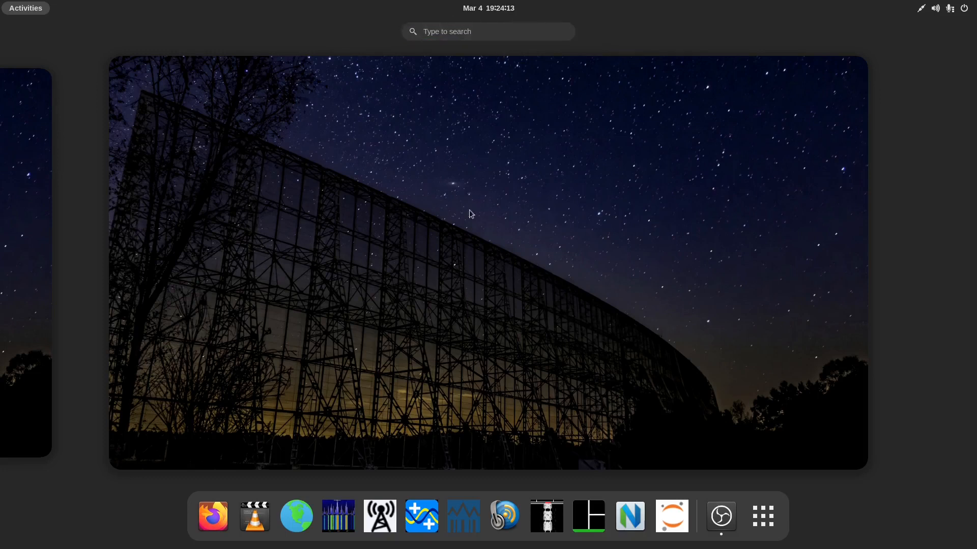
{"action": "mouse_move", "coordinate": [471, 220]}
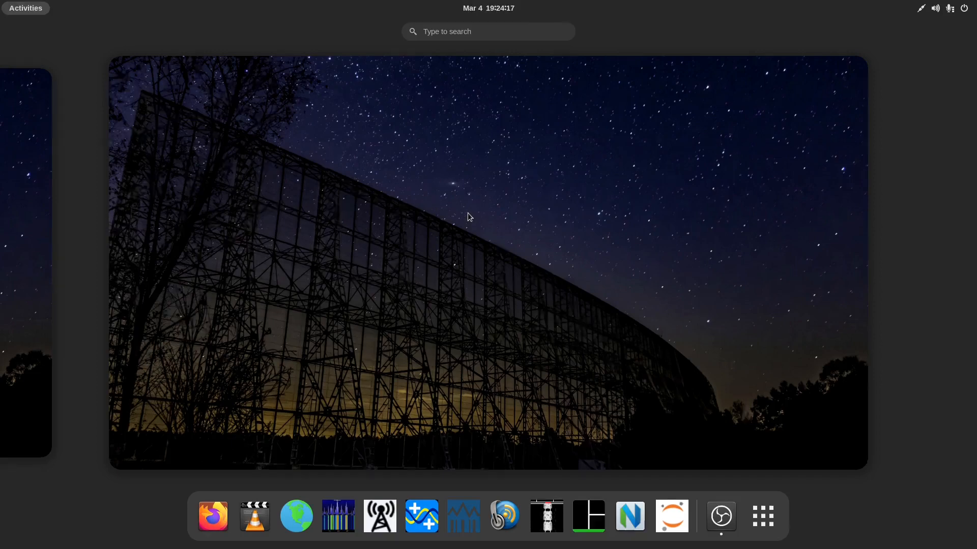
{"action": "left_click", "coordinate": [26, 8]}
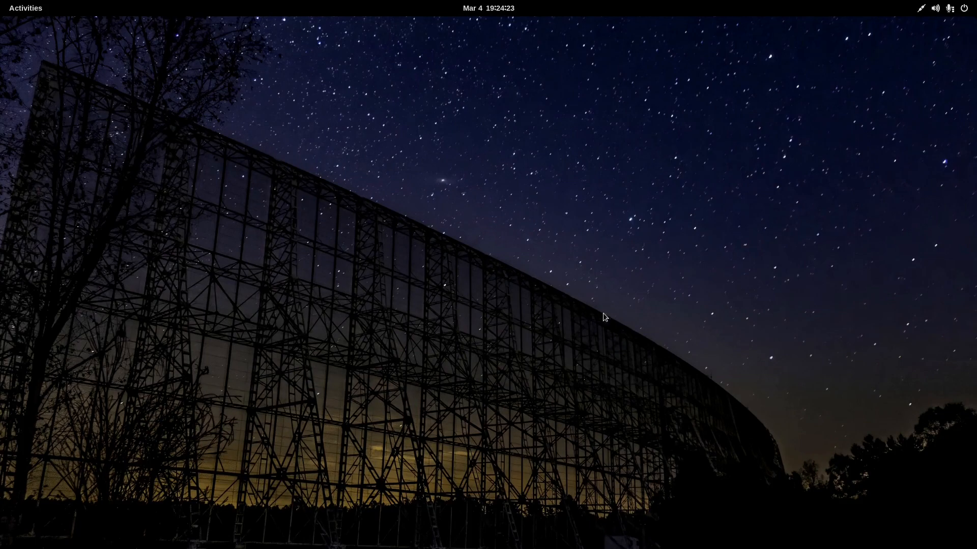
{"action": "mouse_move", "coordinate": [537, 283]}
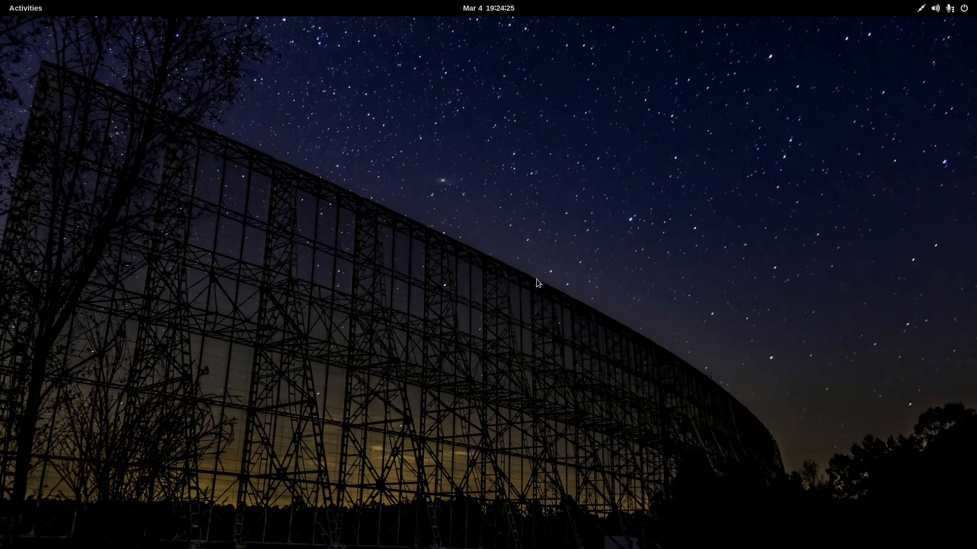
{"action": "mouse_move", "coordinate": [594, 228]}
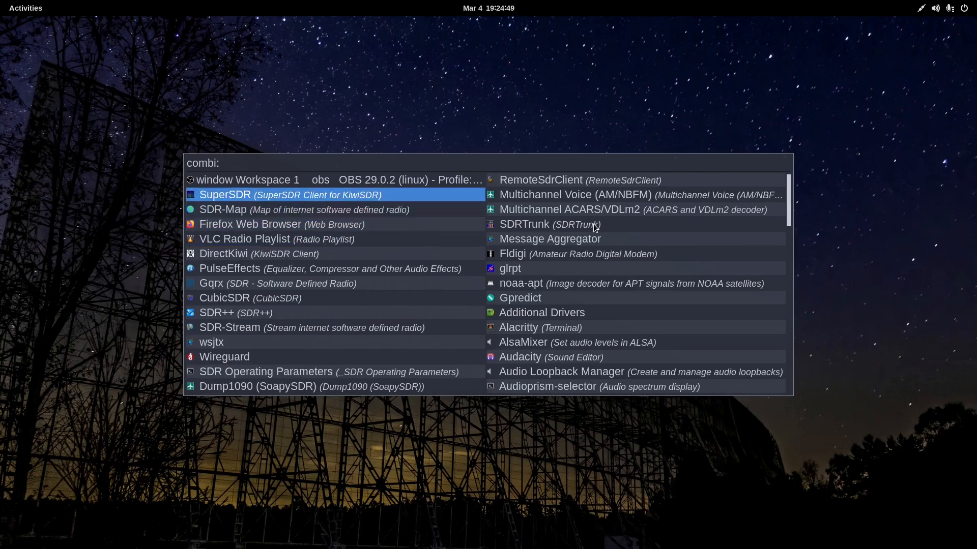
Step: Launch SuperSDR from Rofi and connect to the Bakersville KiwiSDR server
{"action": "type", "text": "S"}
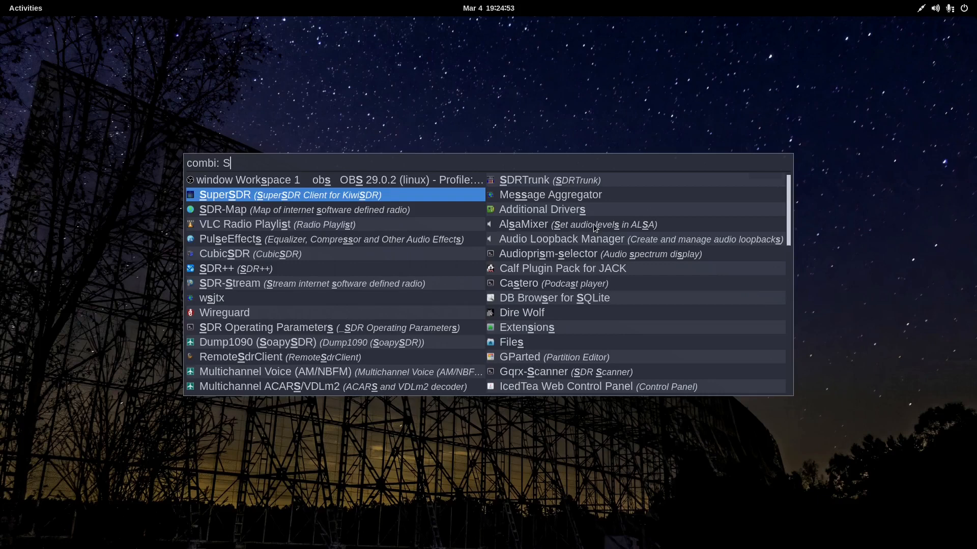
{"action": "type", "text": "uper"}
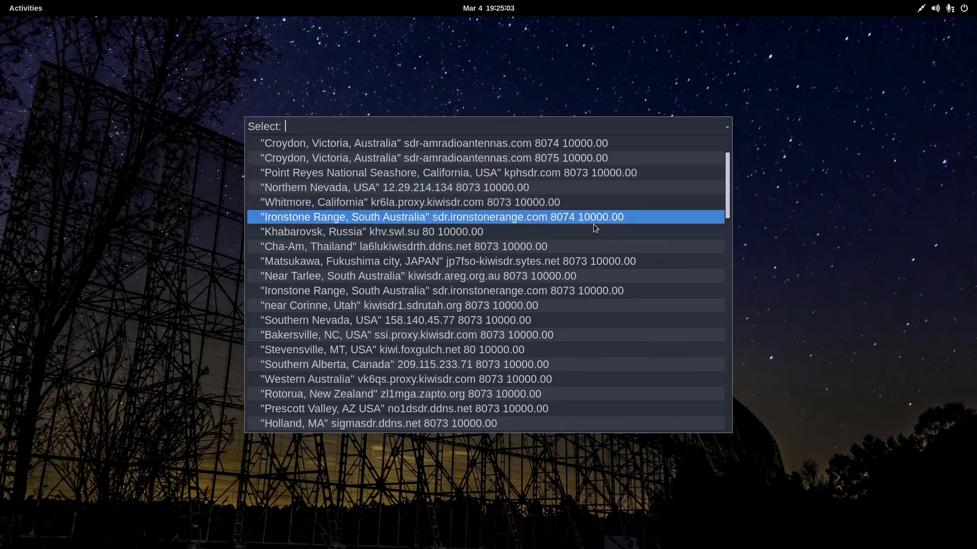
{"action": "left_click", "coordinate": [418, 275]}
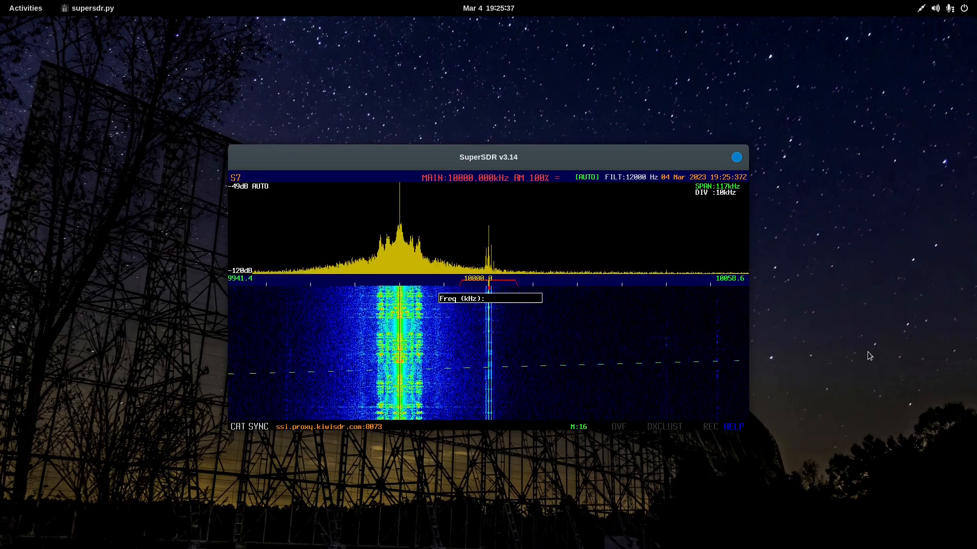
Step: Enter the new frequency 7062 kHz in SuperSDR's Freq box
{"action": "type", "text": "70"}
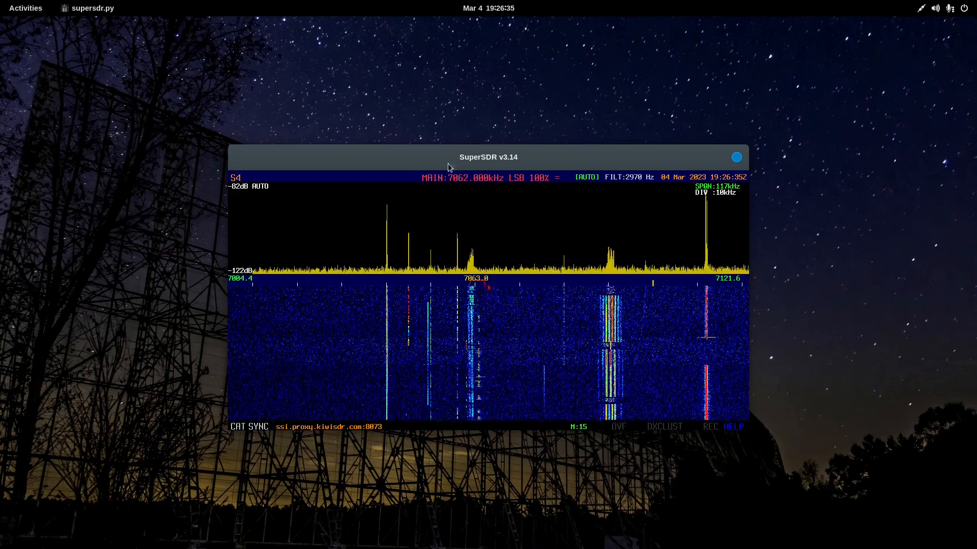
Step: Move the SuperSDR window to the top-left corner of the screen
{"action": "left_click_drag", "start_coordinate": [488, 157], "coordinate": [266, 36]}
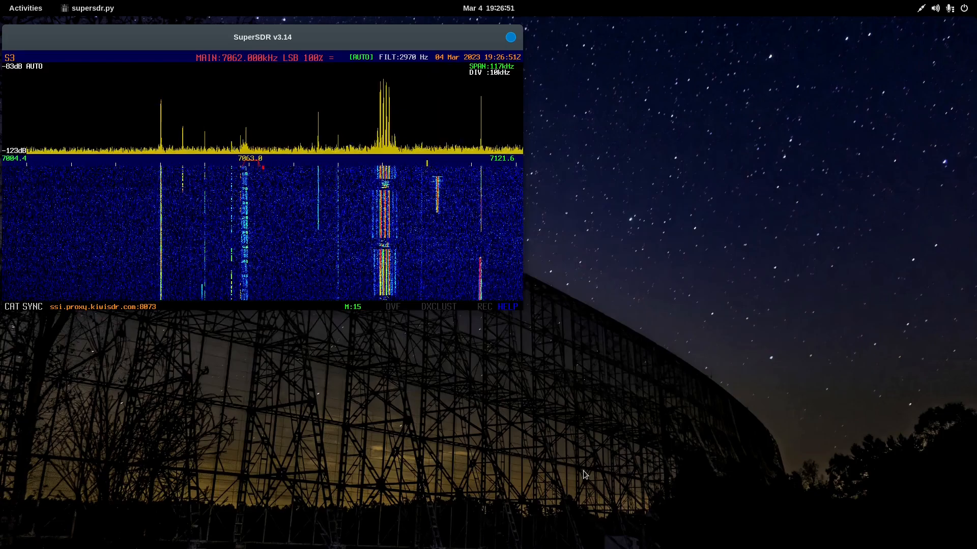
{"action": "left_click", "coordinate": [24, 8]}
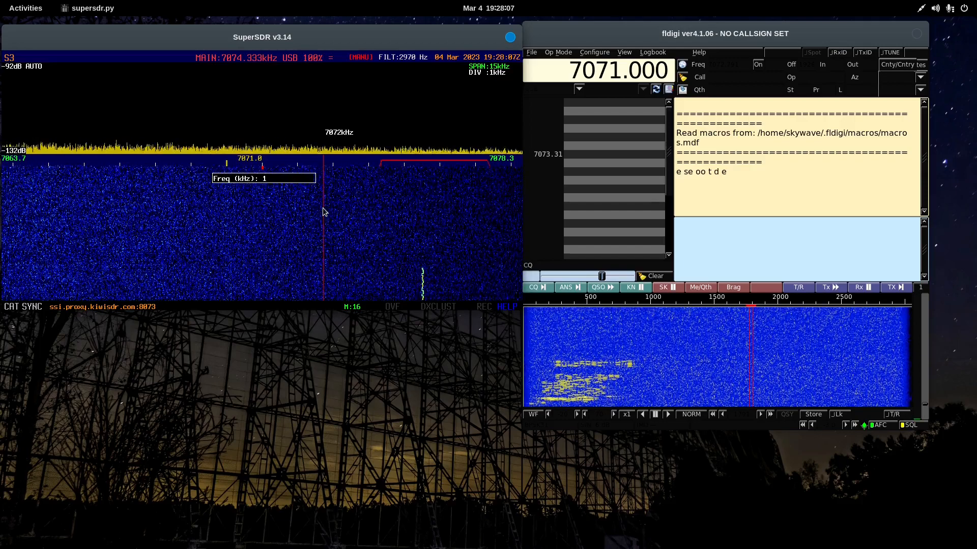
Step: Tune SuperSDR to 14070 kHz and clear Fldigi's old receive text
{"action": "type", "text": "14070"}
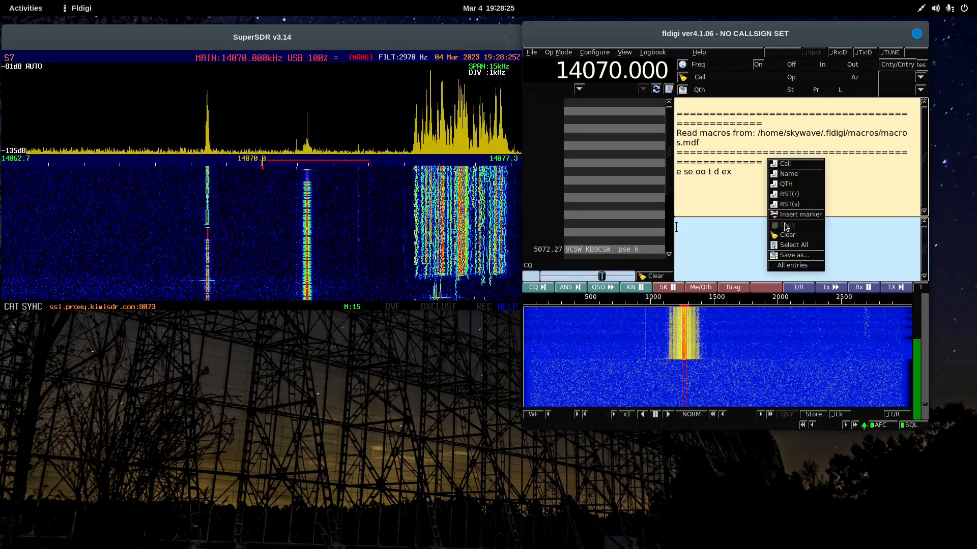
{"action": "left_click", "coordinate": [787, 235]}
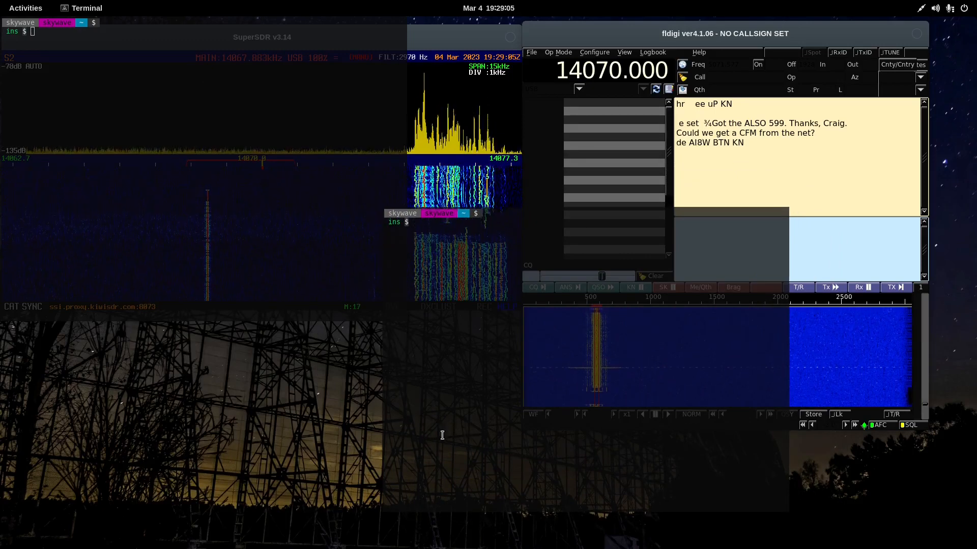
Step: Type neofetch, then run clockcheck in the terminal
{"action": "type", "text": "nefe"}
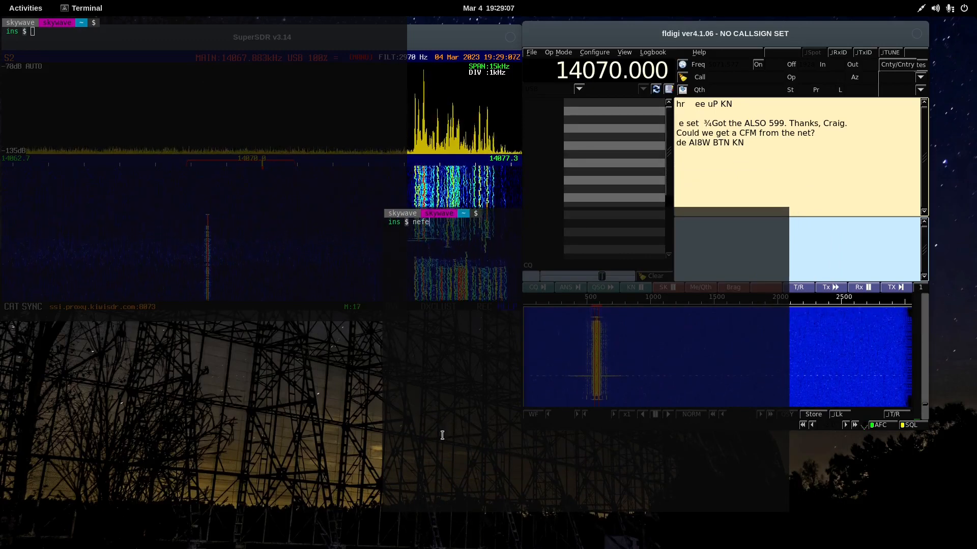
{"action": "type", "text": "tch"}
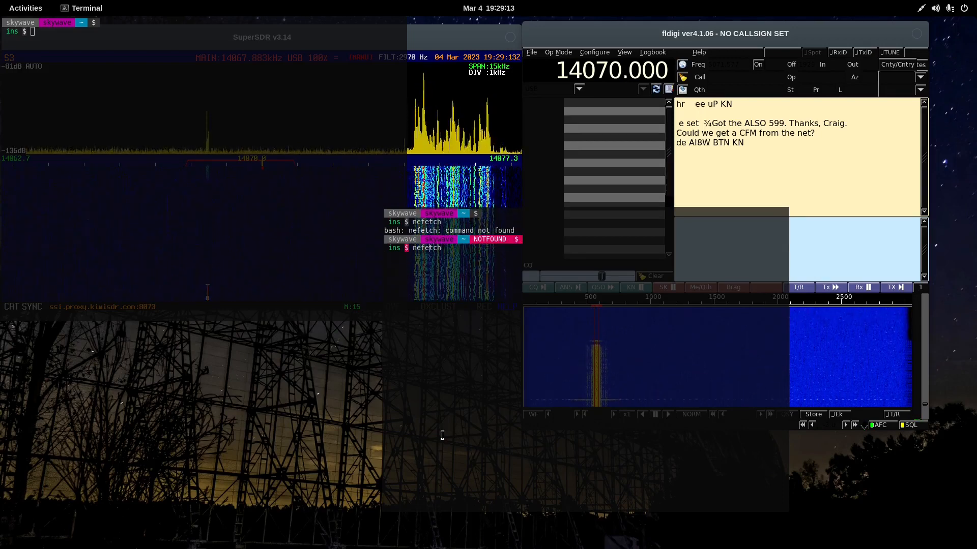
{"action": "type", "text": "neofetch"}
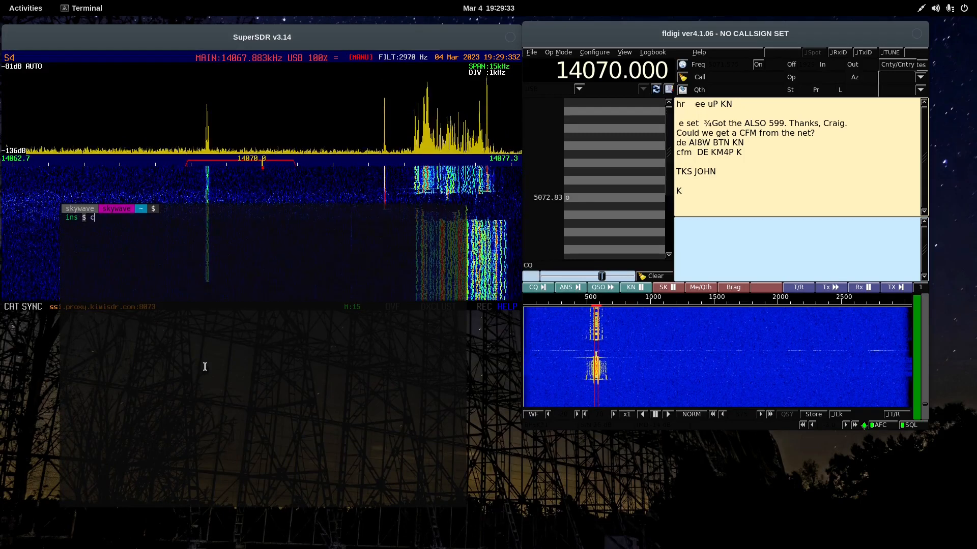
{"action": "type", "text": "lock"}
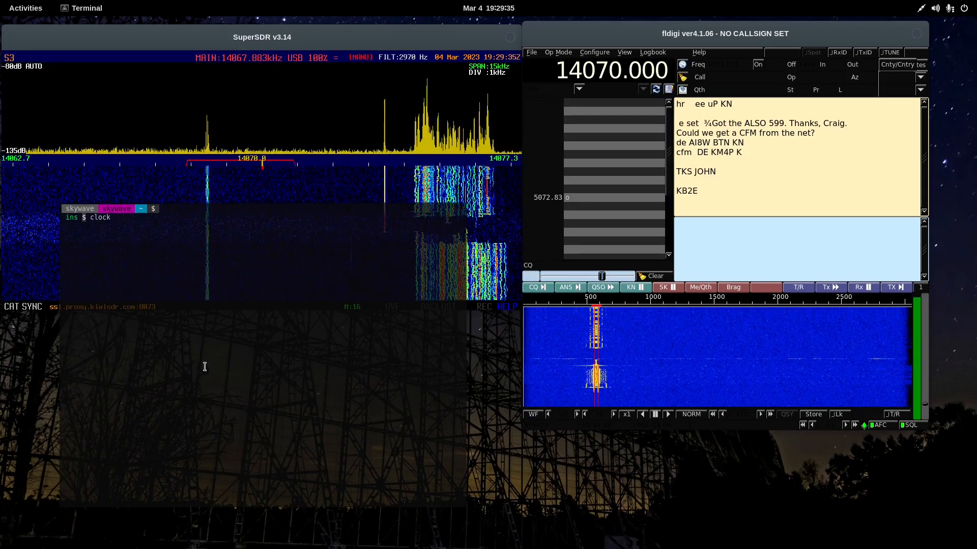
{"action": "type", "text": "che"}
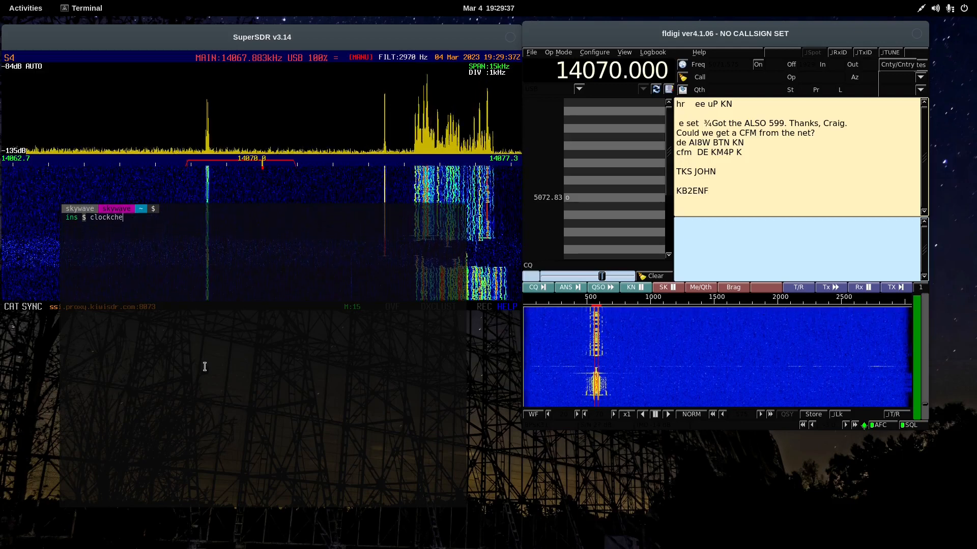
{"action": "key", "text": "Return"}
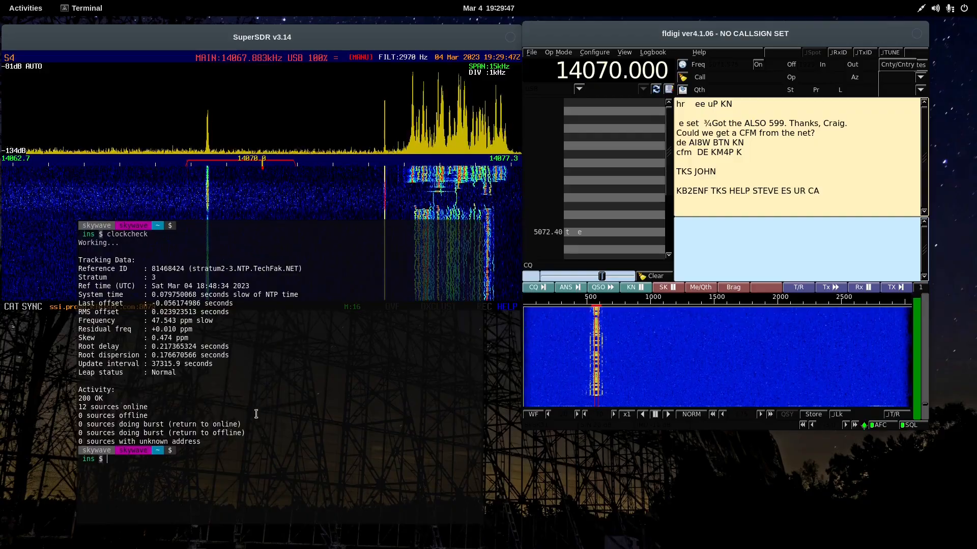
{"action": "left_click", "coordinate": [25, 8]}
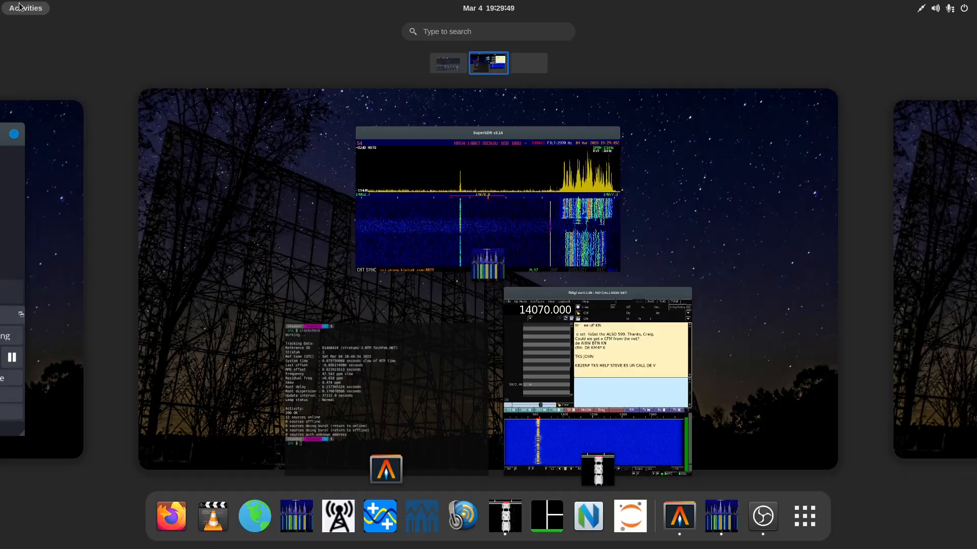
{"action": "mouse_move", "coordinate": [193, 321]}
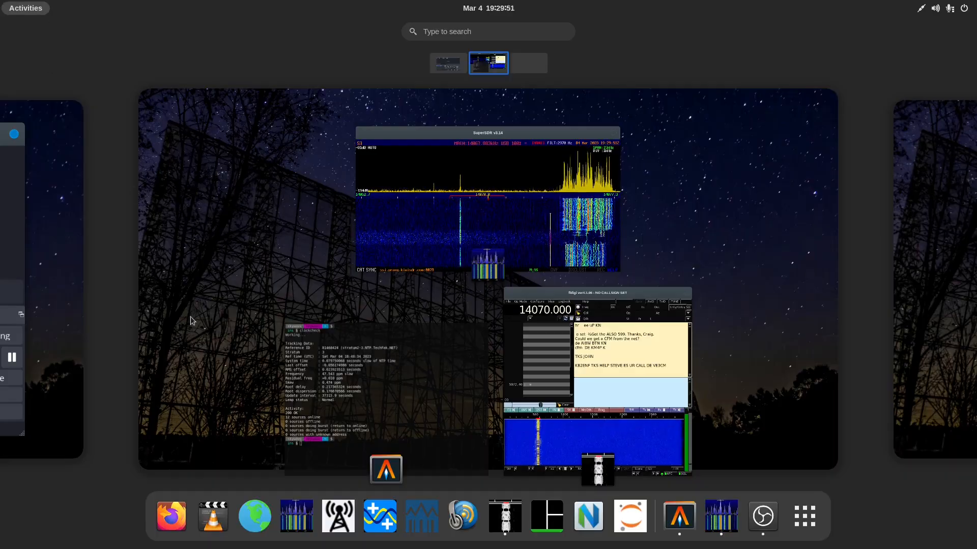
{"action": "left_click", "coordinate": [488, 62]}
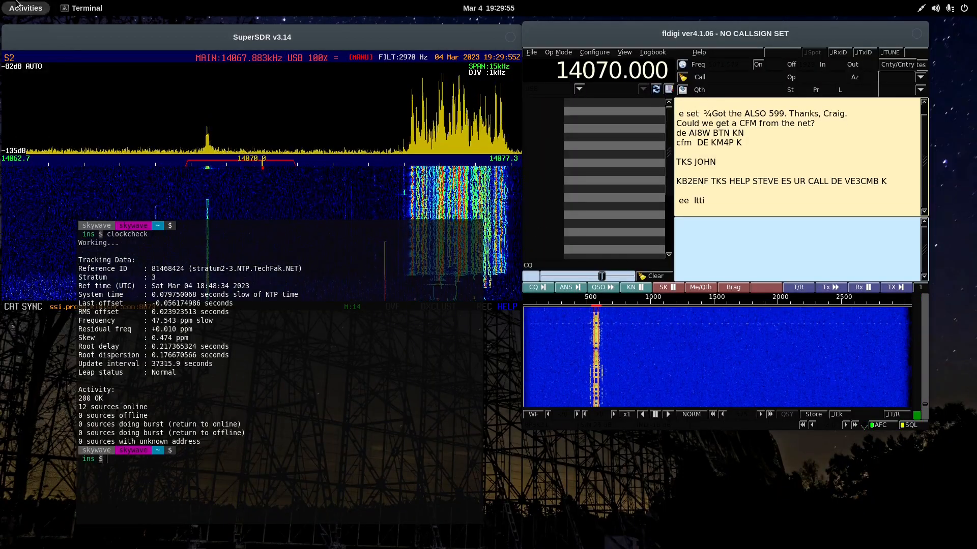
Step: Bring SuperSDR in front of the terminal, showing the 14060 kHz peak
{"action": "left_click", "coordinate": [25, 8]}
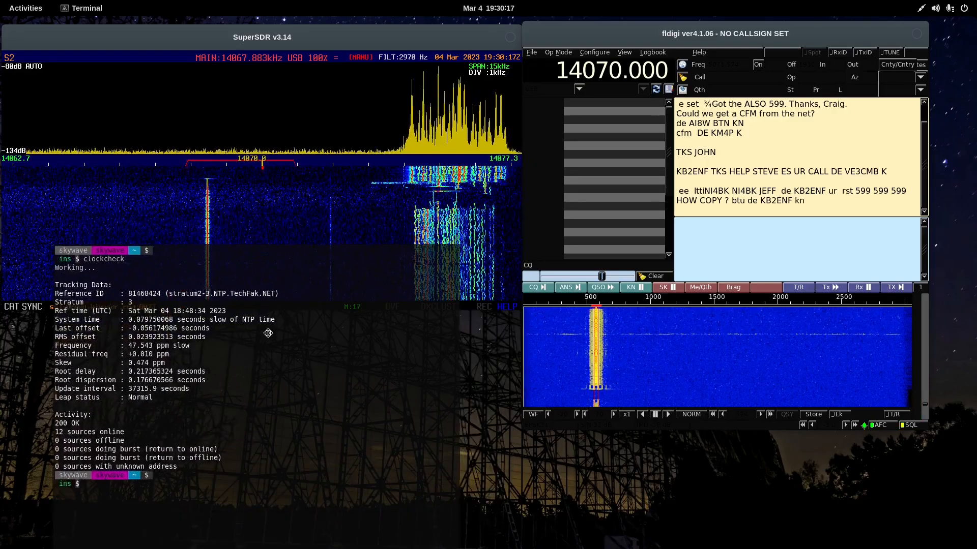
{"action": "left_click", "coordinate": [24, 8]}
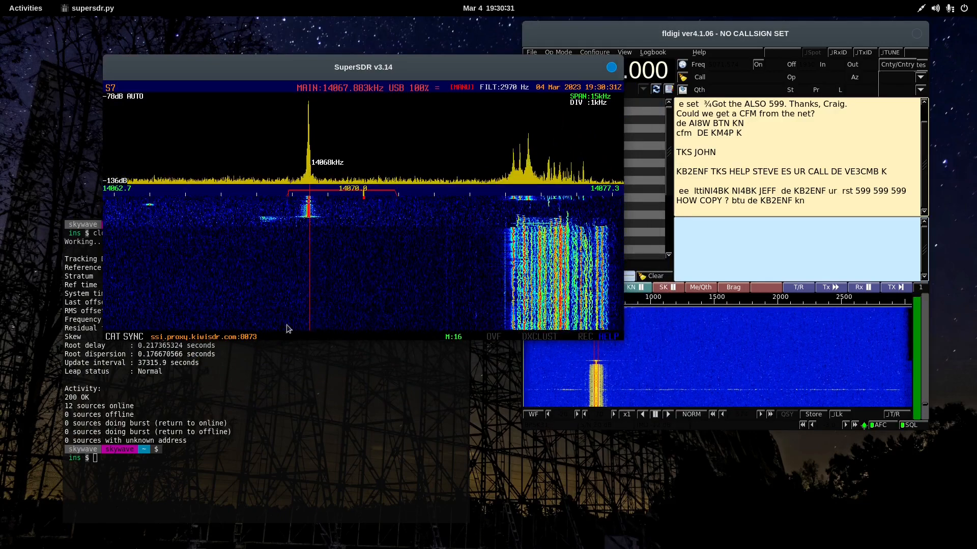
{"action": "left_click", "coordinate": [25, 7]}
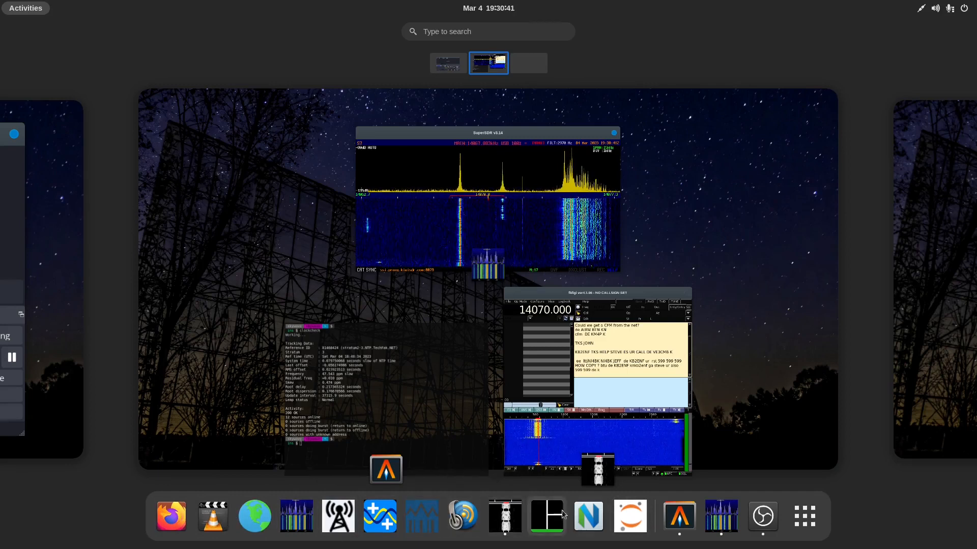
{"action": "mouse_move", "coordinate": [213, 516]}
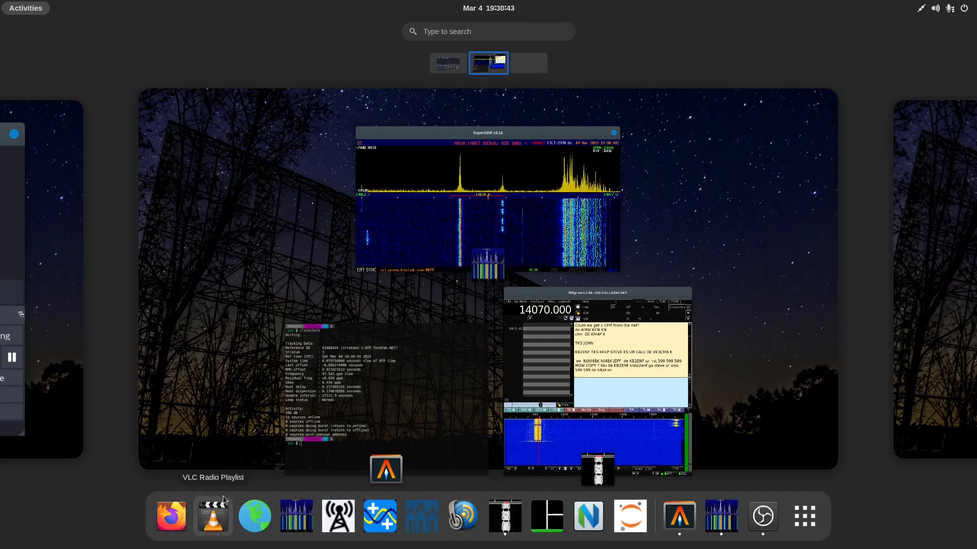
{"action": "mouse_move", "coordinate": [629, 516]}
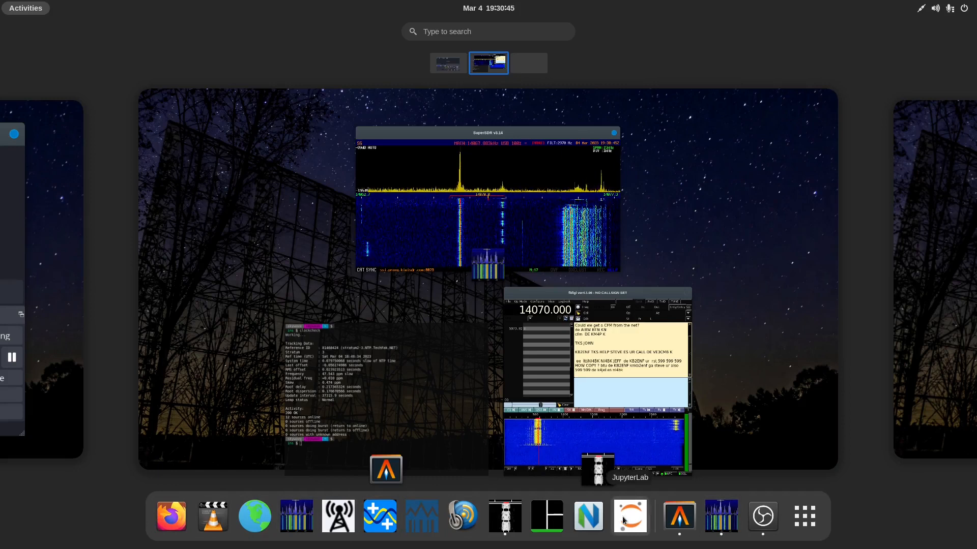
{"action": "mouse_move", "coordinate": [679, 515]}
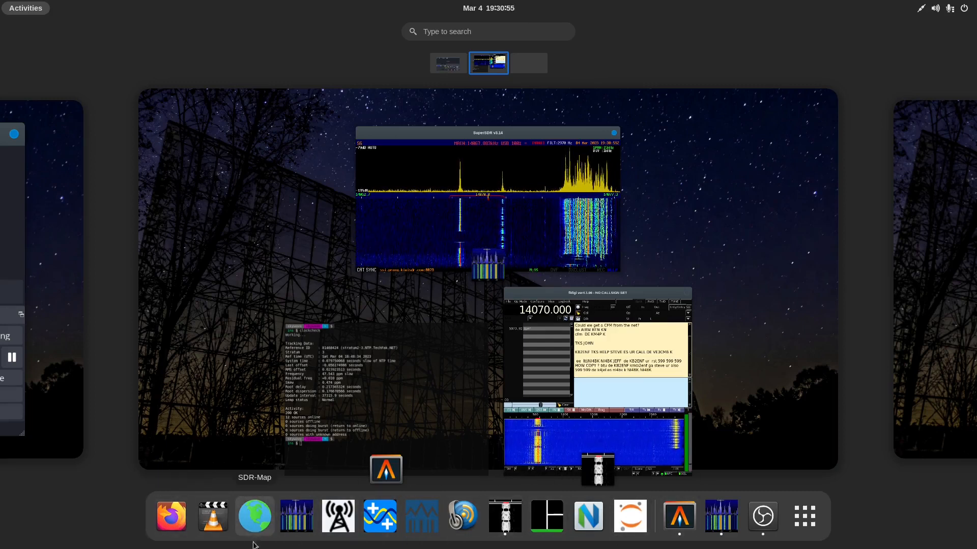
{"action": "left_click", "coordinate": [488, 64]}
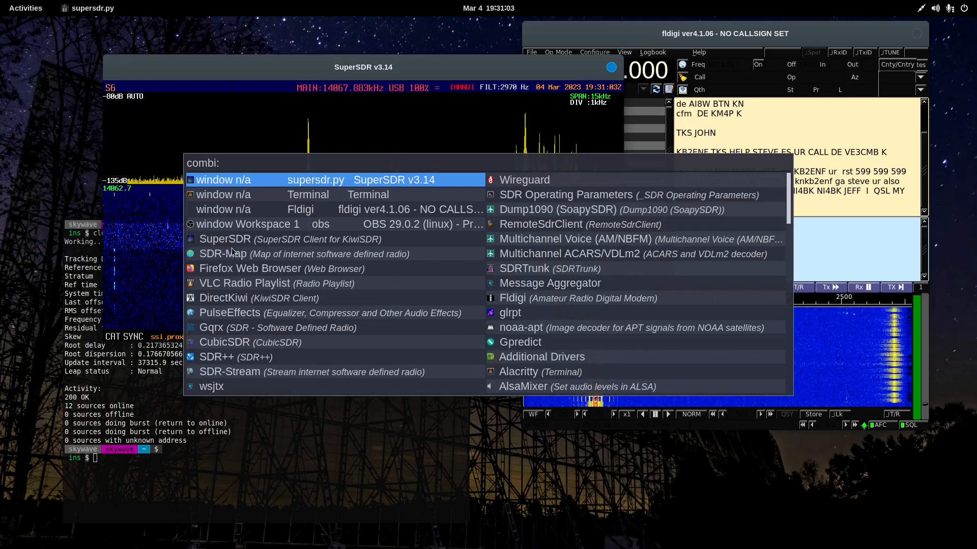
{"action": "mouse_move", "coordinate": [228, 314]}
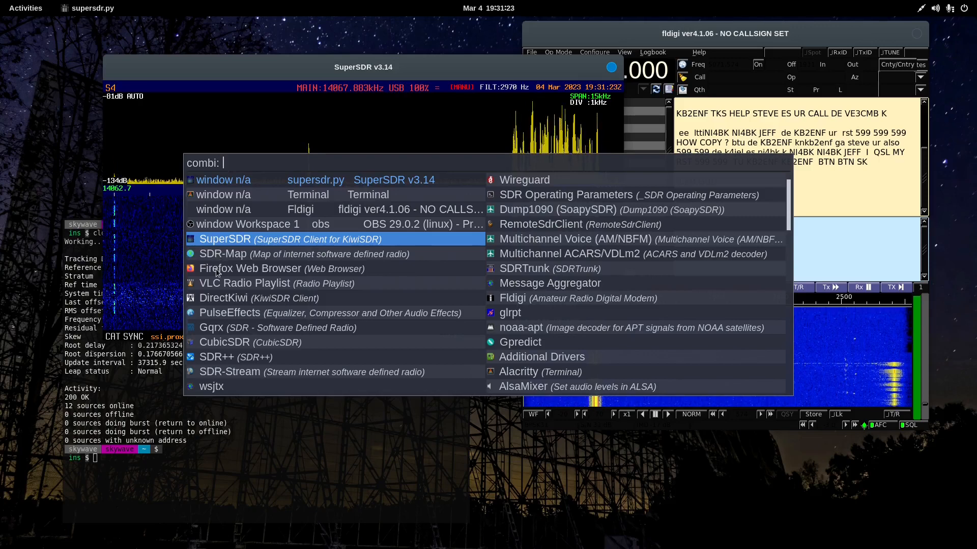
{"action": "mouse_move", "coordinate": [226, 293]}
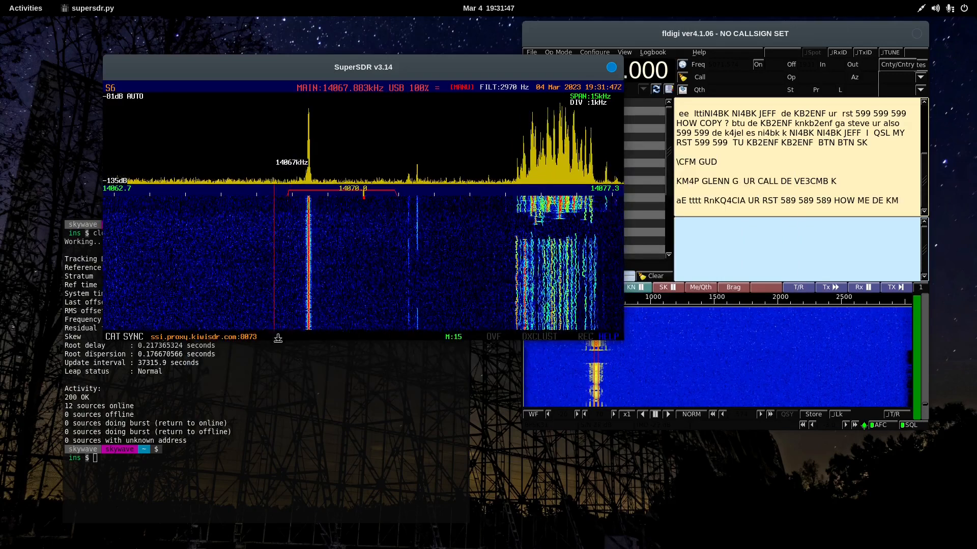
{"action": "left_click", "coordinate": [25, 8]}
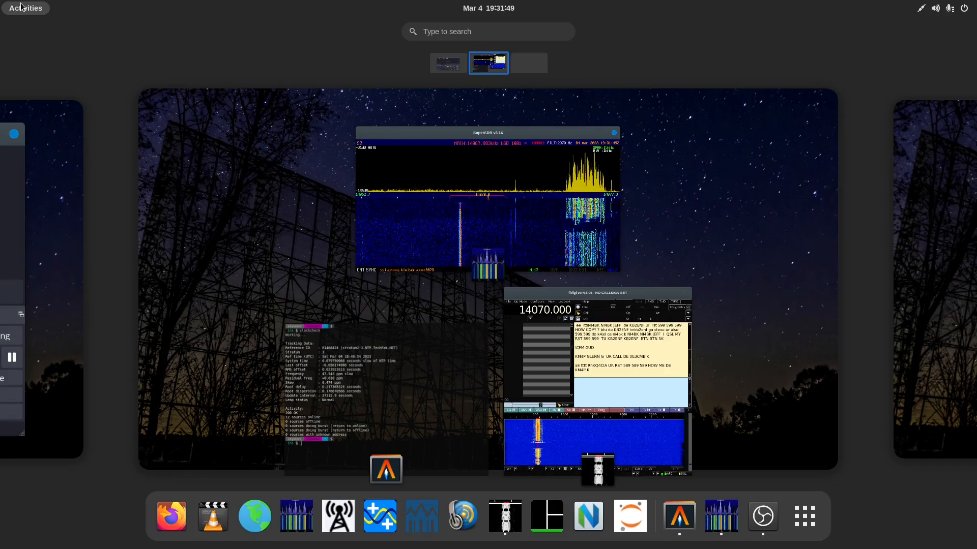
{"action": "left_click", "coordinate": [488, 62]}
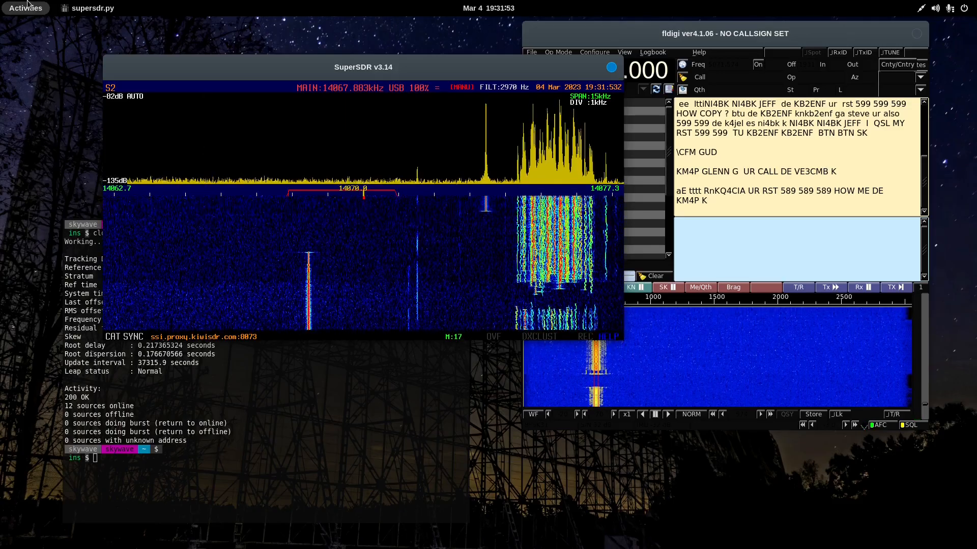
{"action": "left_click", "coordinate": [25, 7]}
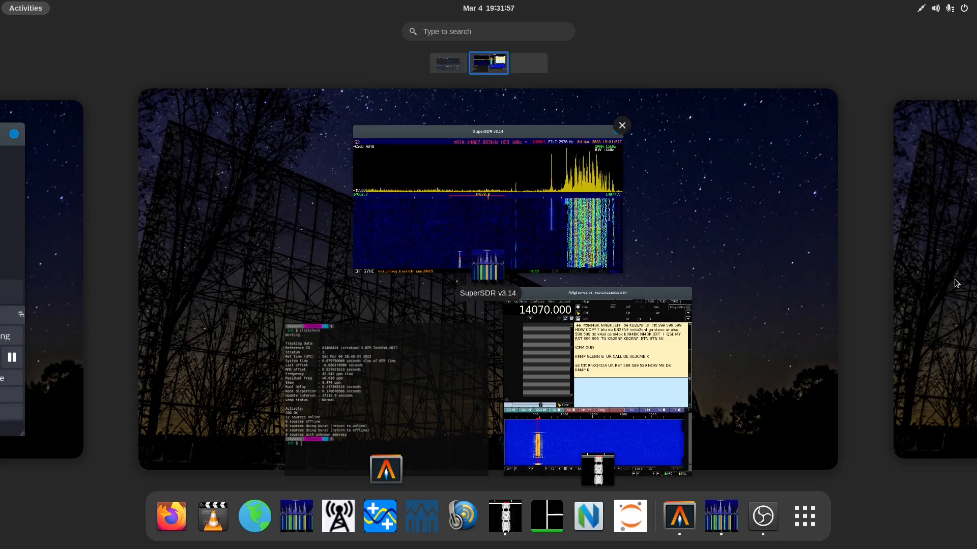
{"action": "left_click", "coordinate": [528, 63]}
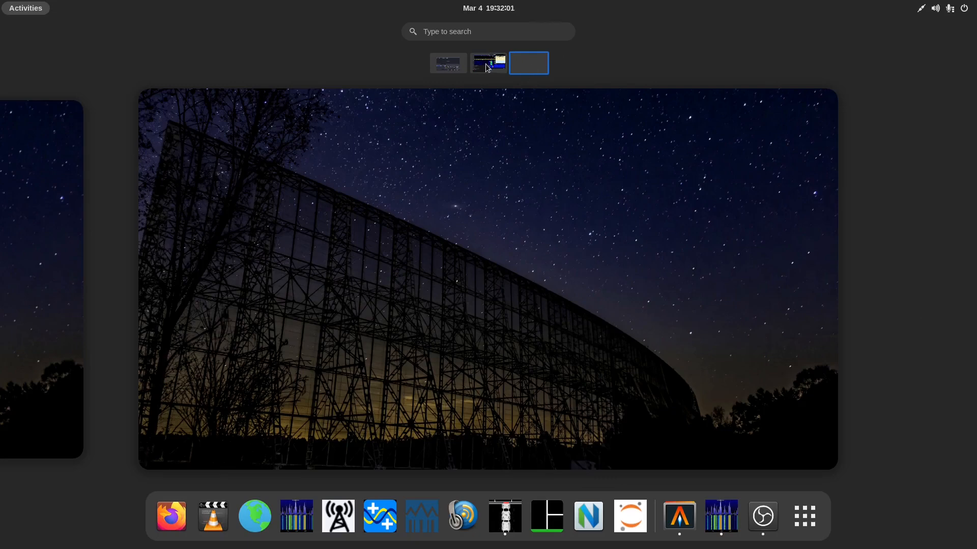
{"action": "left_click", "coordinate": [488, 63]}
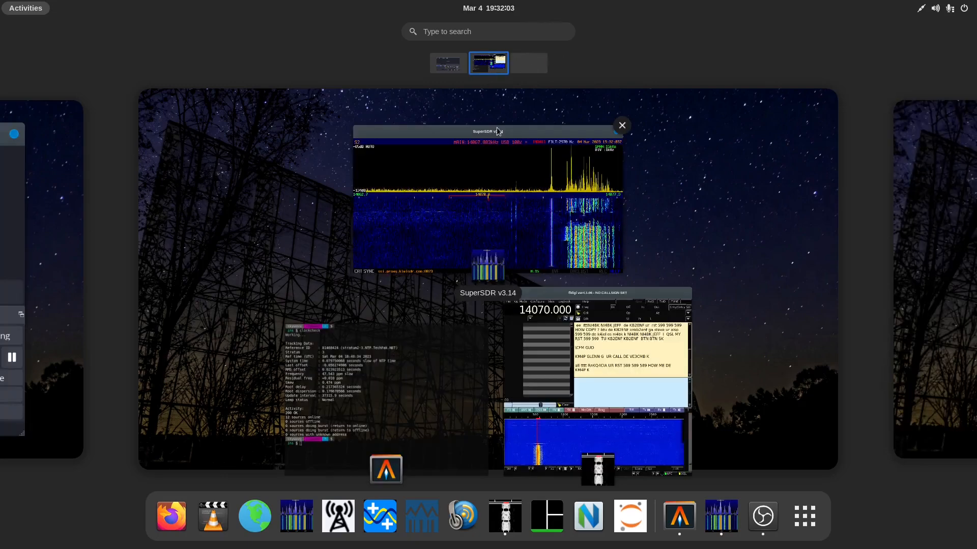
{"action": "left_click", "coordinate": [447, 63]}
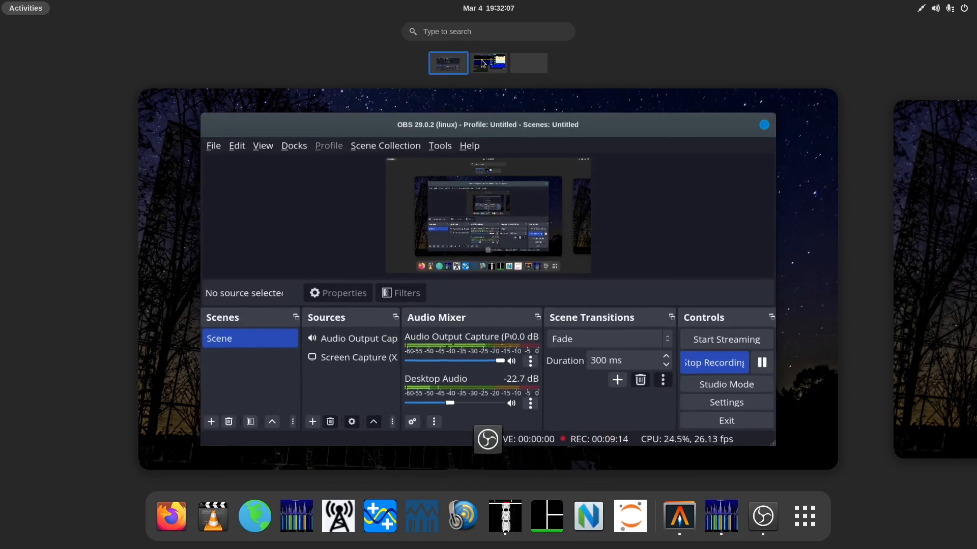
{"action": "left_click", "coordinate": [489, 63]}
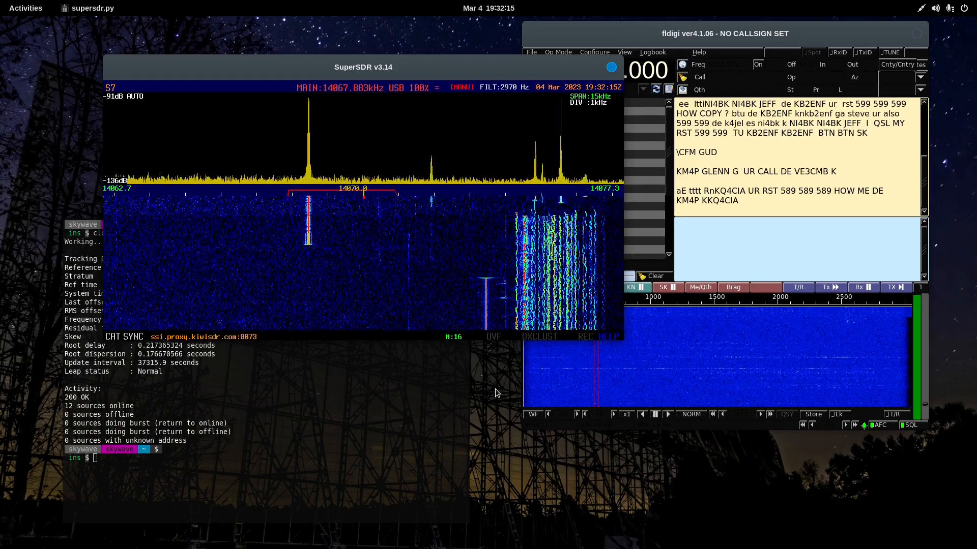
Step: Enter clockcheck and :q in the terminal to close it
{"action": "type", "text": "clockcheck"}
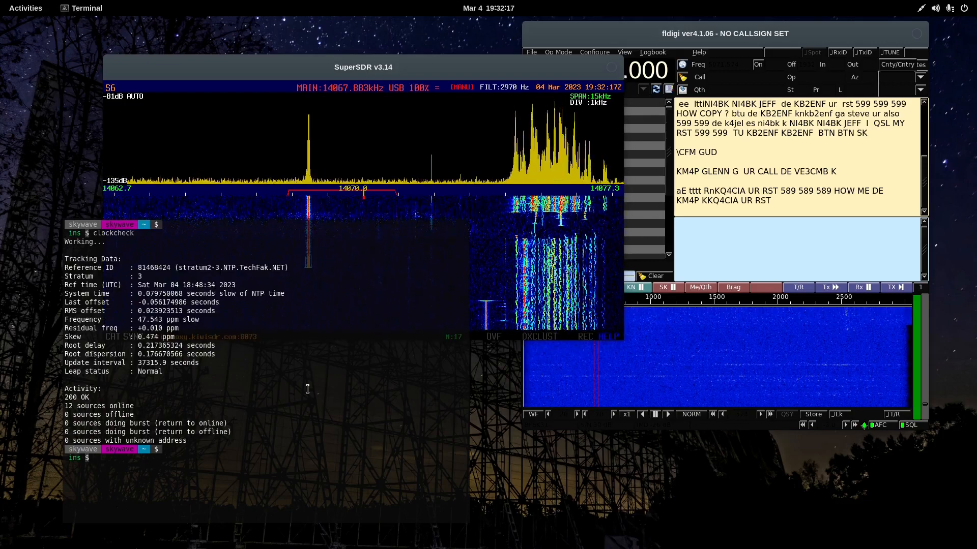
{"action": "type", "text": ":q"}
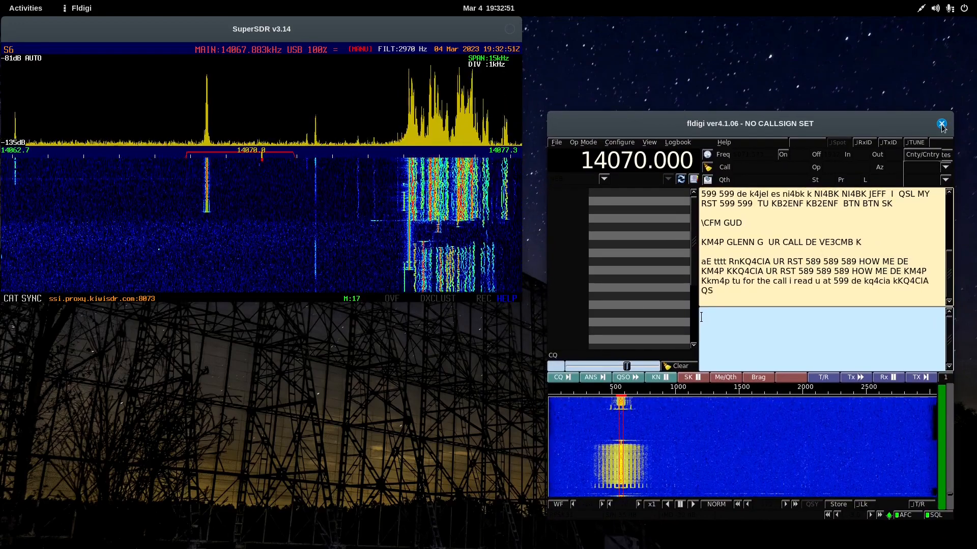
Step: Close Fldigi and confirm Yes in the Confirm quit dialog
{"action": "left_click", "coordinate": [940, 123]}
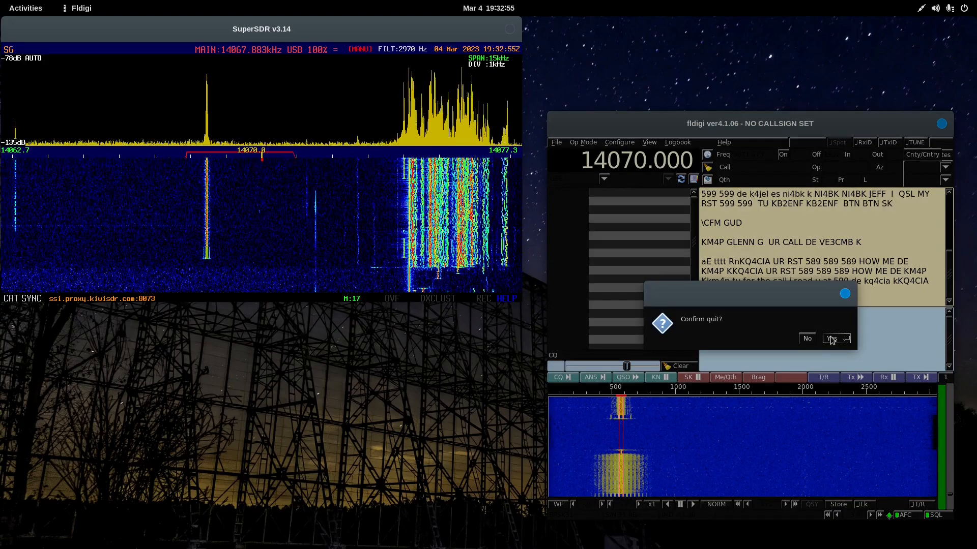
{"action": "left_click", "coordinate": [834, 338]}
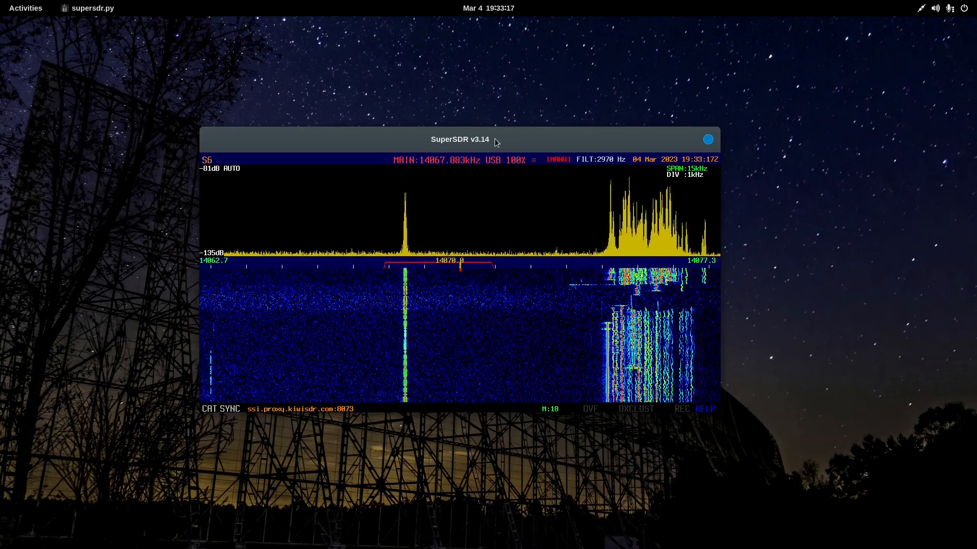
{"action": "mouse_move", "coordinate": [585, 135]}
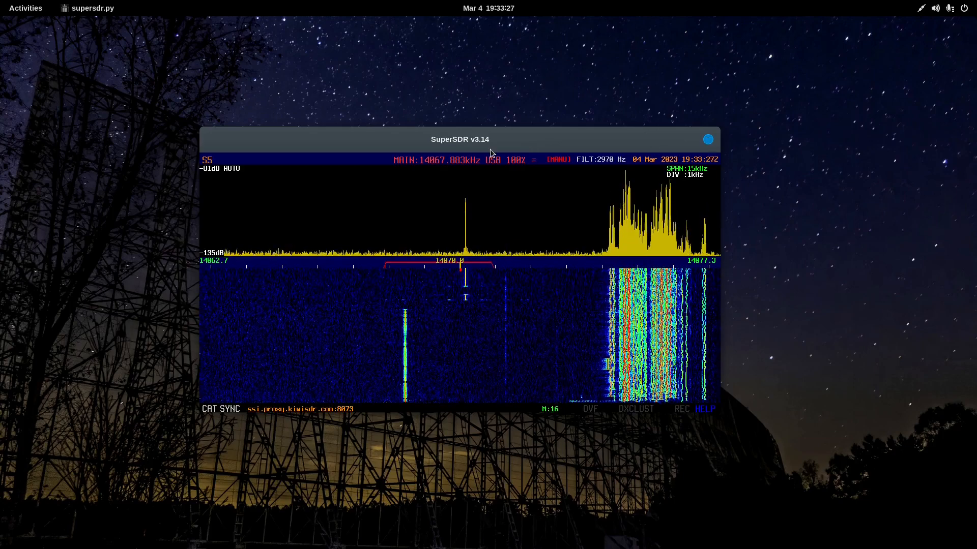
Step: Close the SuperSDR waterfall window, leaving no application windows open
{"action": "left_click", "coordinate": [26, 8]}
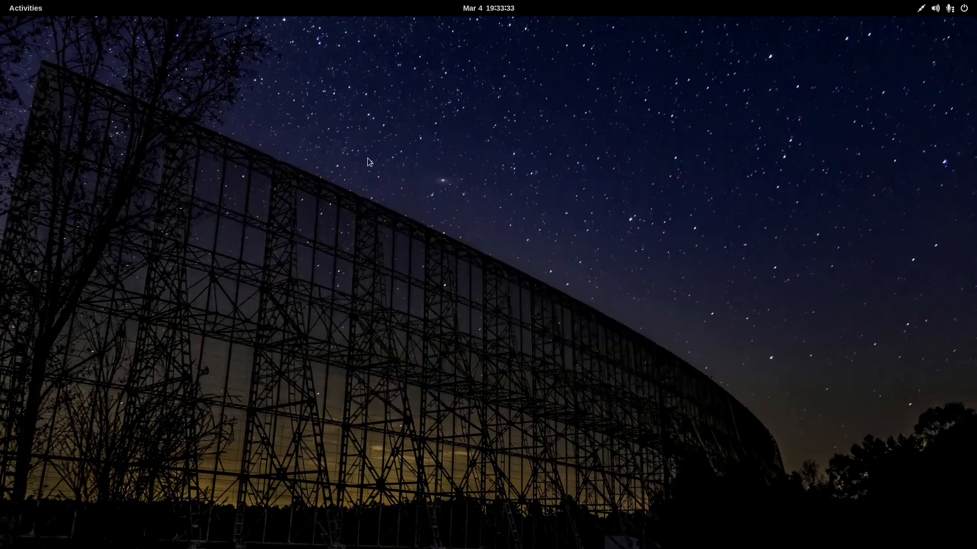
Step: Open the Activities overview to reveal the dock of application launchers
{"action": "left_click", "coordinate": [25, 7]}
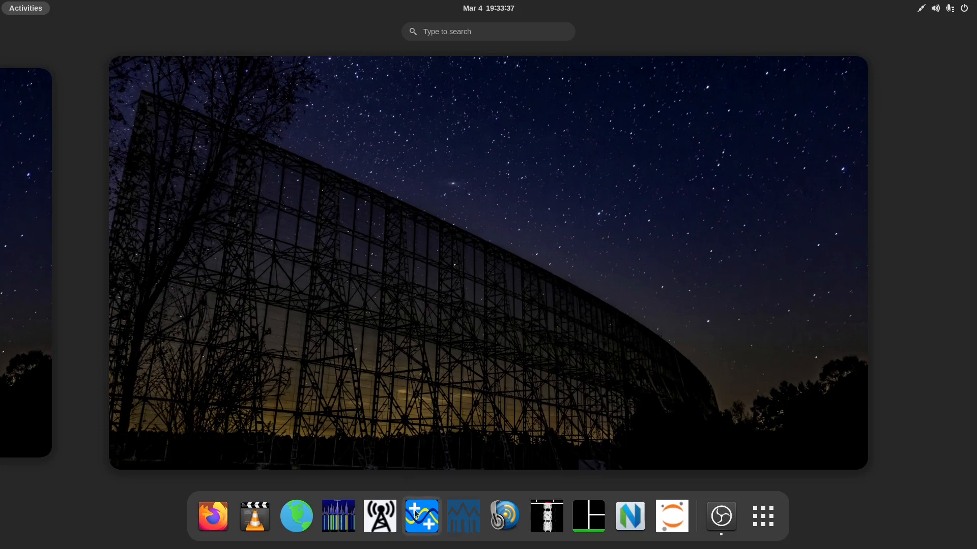
{"action": "mouse_move", "coordinate": [379, 516]}
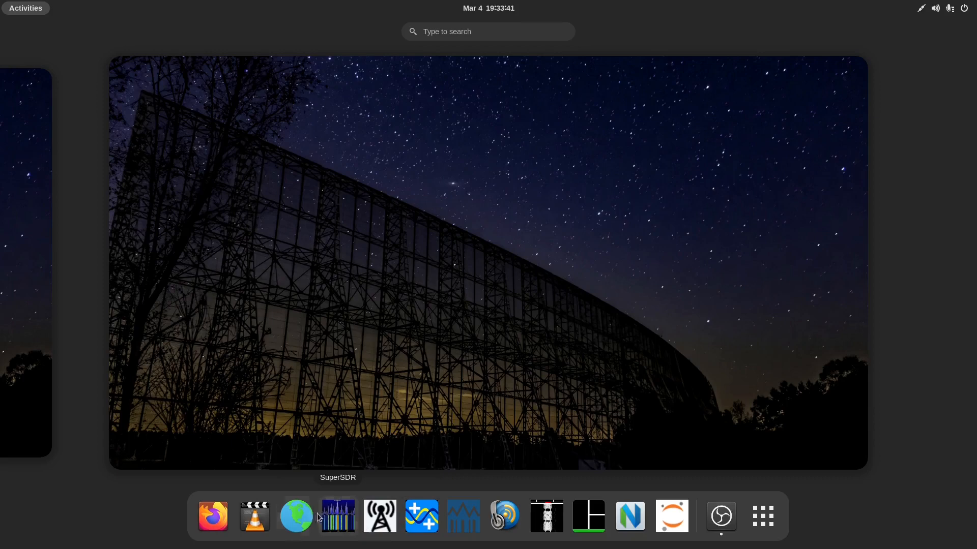
{"action": "mouse_move", "coordinate": [379, 516]}
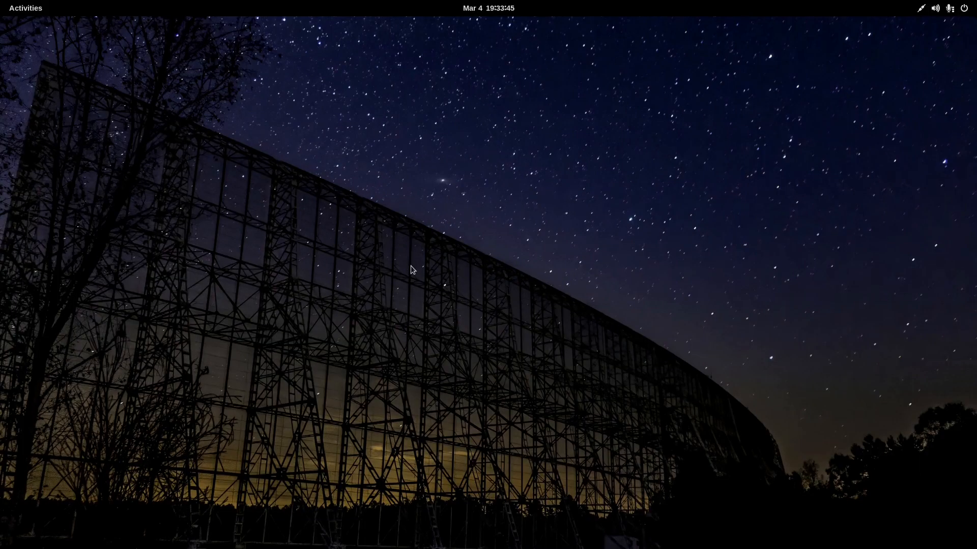
{"action": "mouse_move", "coordinate": [415, 280]}
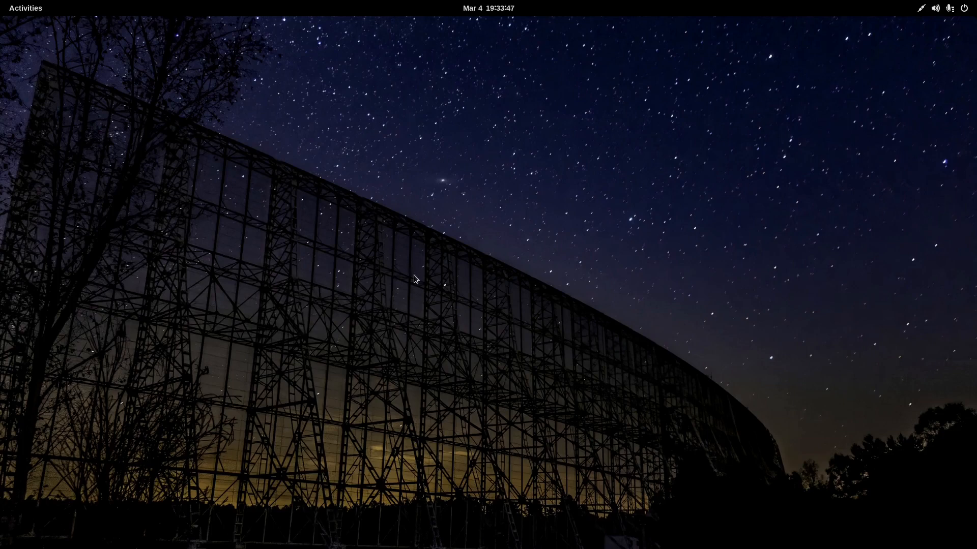
{"action": "mouse_move", "coordinate": [435, 308]}
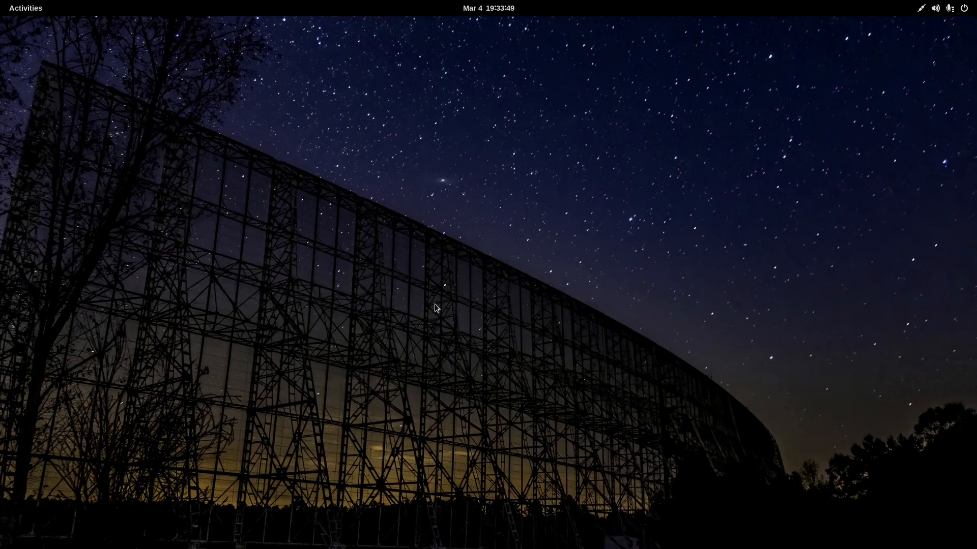
{"action": "mouse_move", "coordinate": [435, 313]}
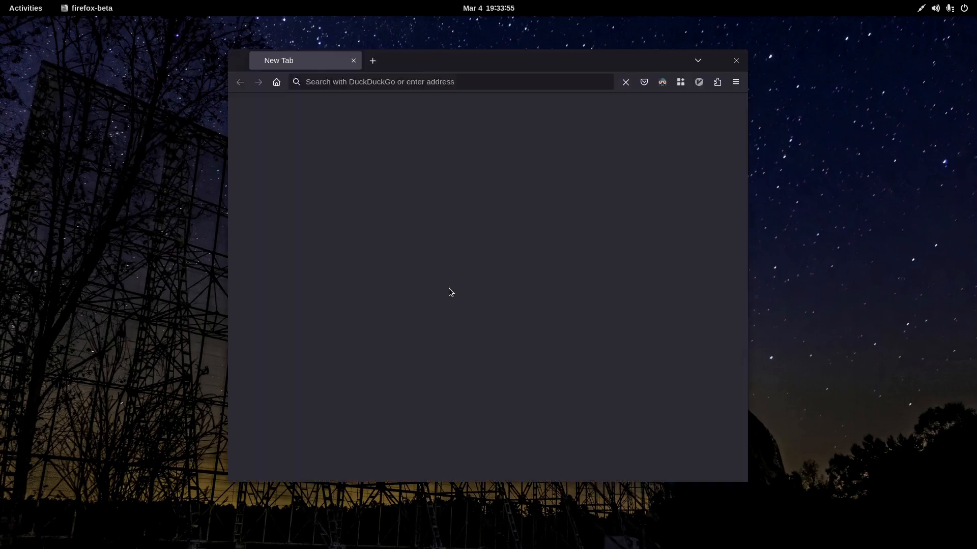
Step: Load file:///usr/local/src/dyatlov/index.html and zoom the receiver map in, then back out to the world
{"action": "type", "text": "file:///usr/local/src/dyatlov/index.html"}
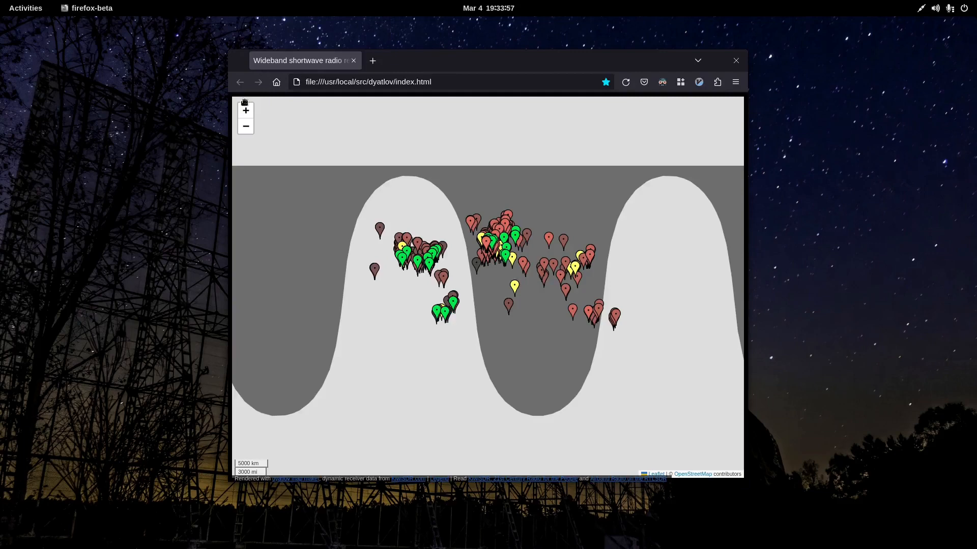
{"action": "left_click", "coordinate": [244, 110]}
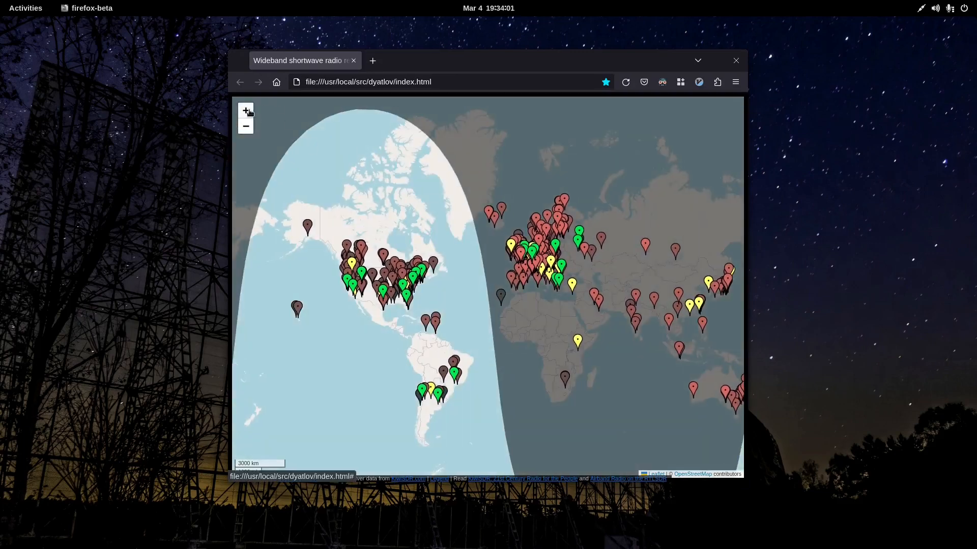
{"action": "scroll", "scroll_direction": "up", "scroll_amount": 3}
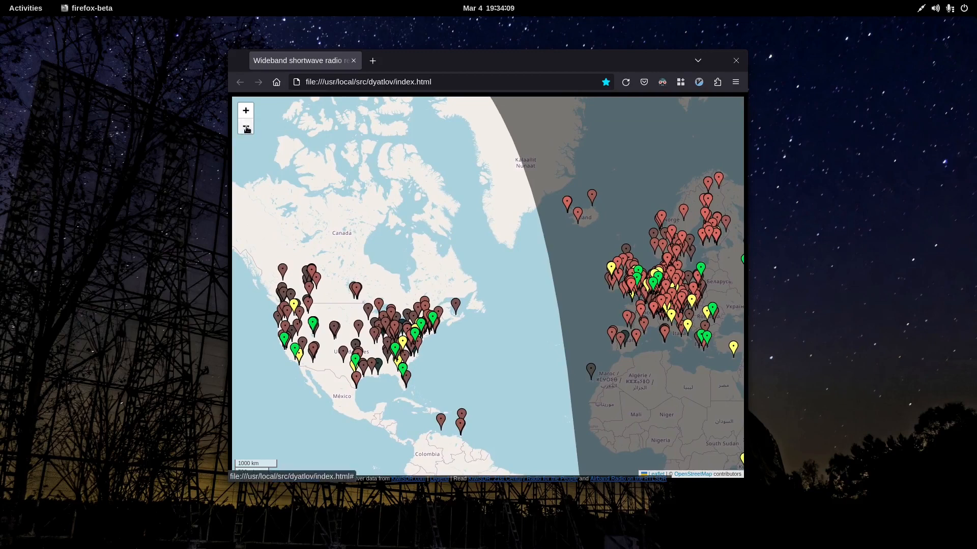
{"action": "left_click", "coordinate": [245, 126]}
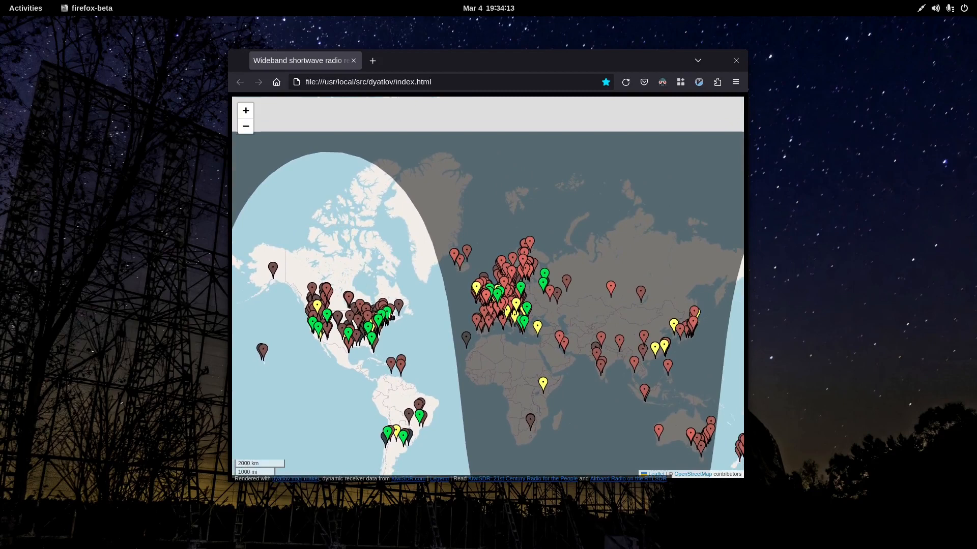
{"action": "mouse_move", "coordinate": [484, 340]}
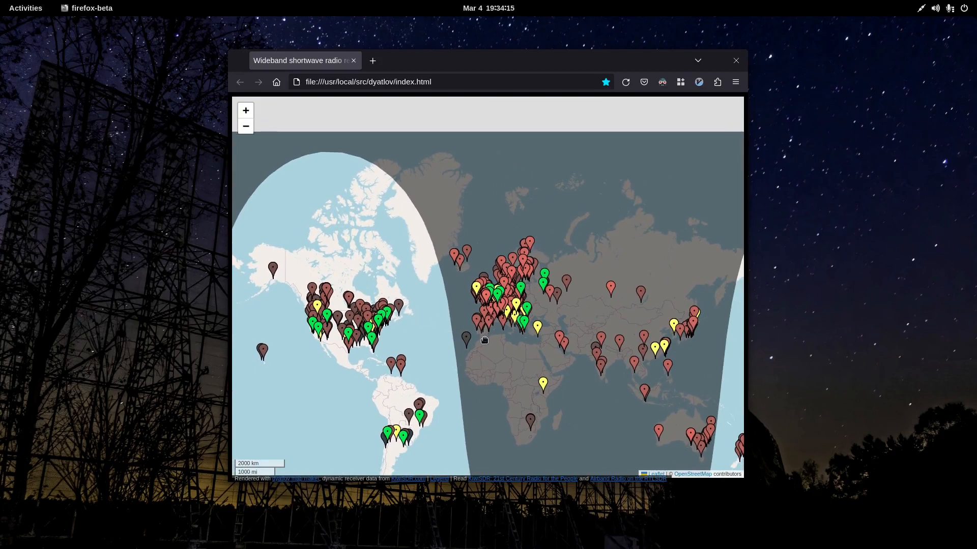
{"action": "mouse_move", "coordinate": [631, 378]}
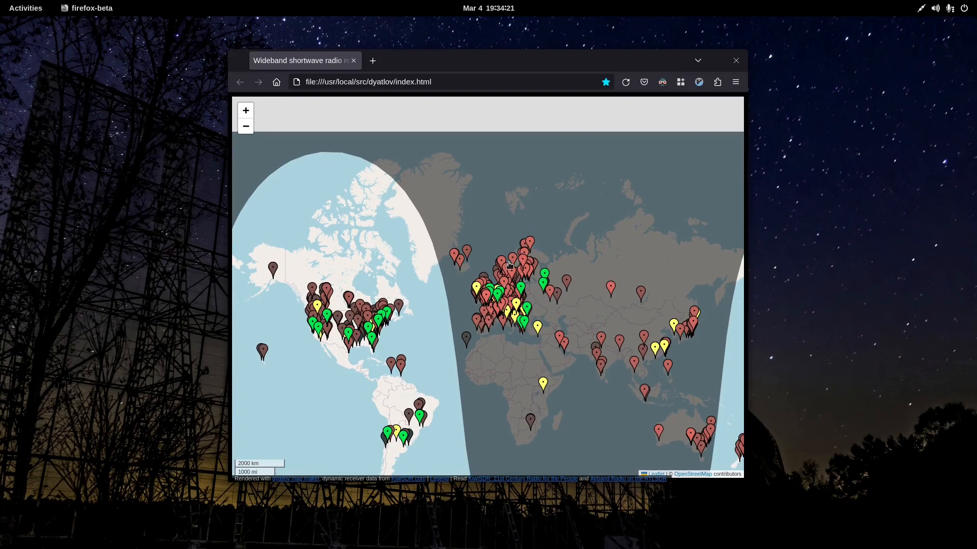
{"action": "mouse_move", "coordinate": [485, 297]}
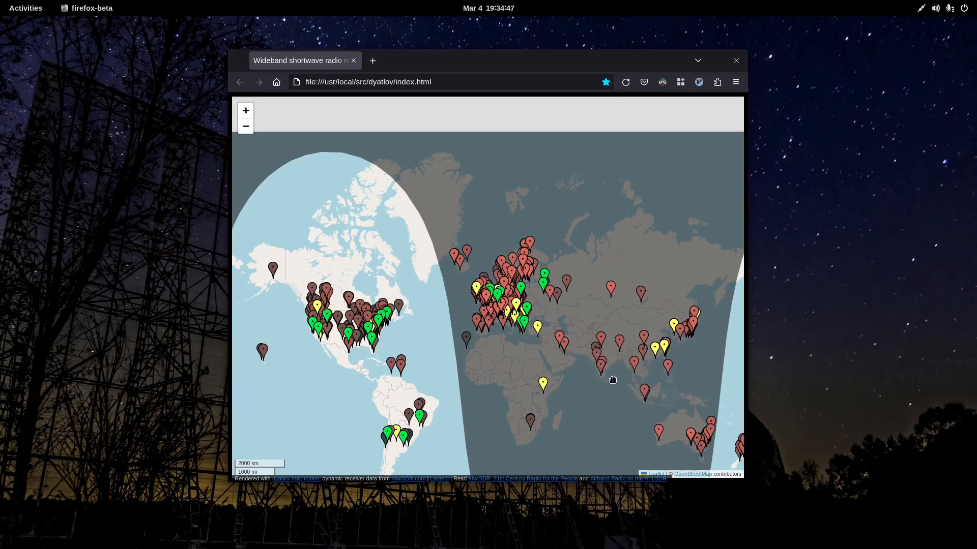
{"action": "mouse_move", "coordinate": [624, 396]}
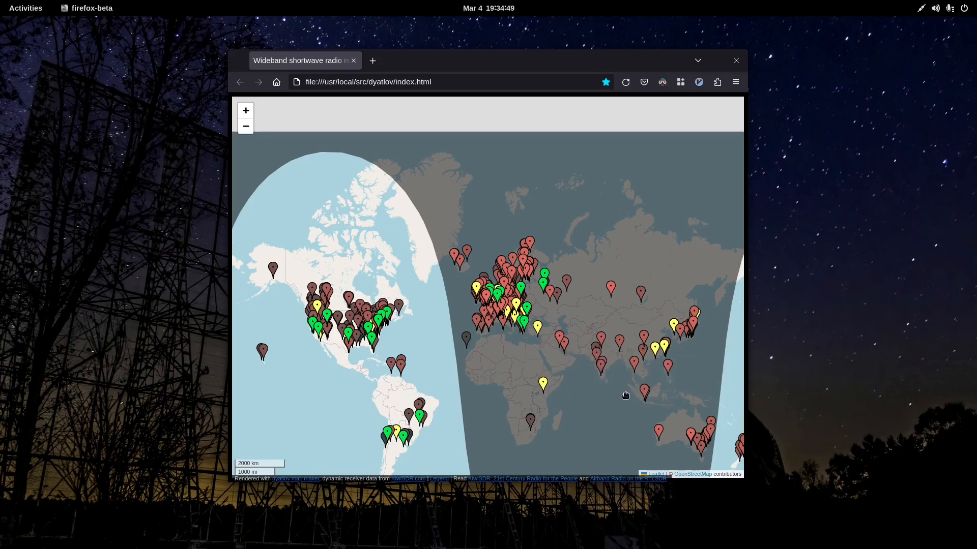
{"action": "left_click", "coordinate": [25, 8]}
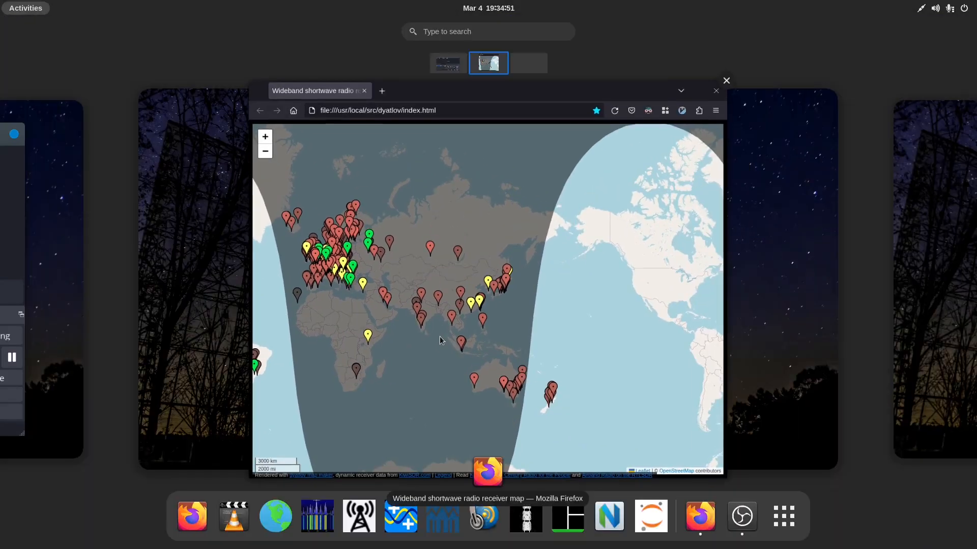
{"action": "mouse_move", "coordinate": [415, 344]}
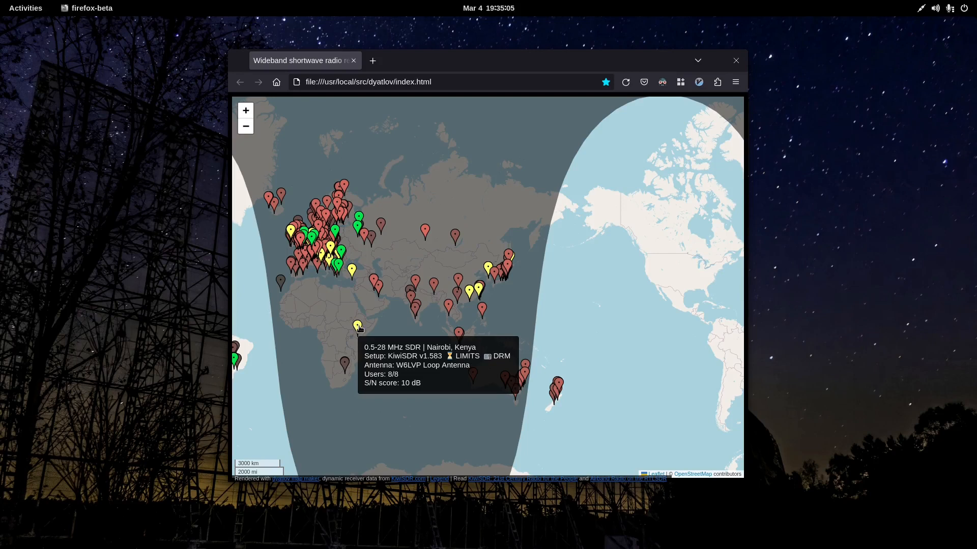
{"action": "mouse_move", "coordinate": [373, 280]}
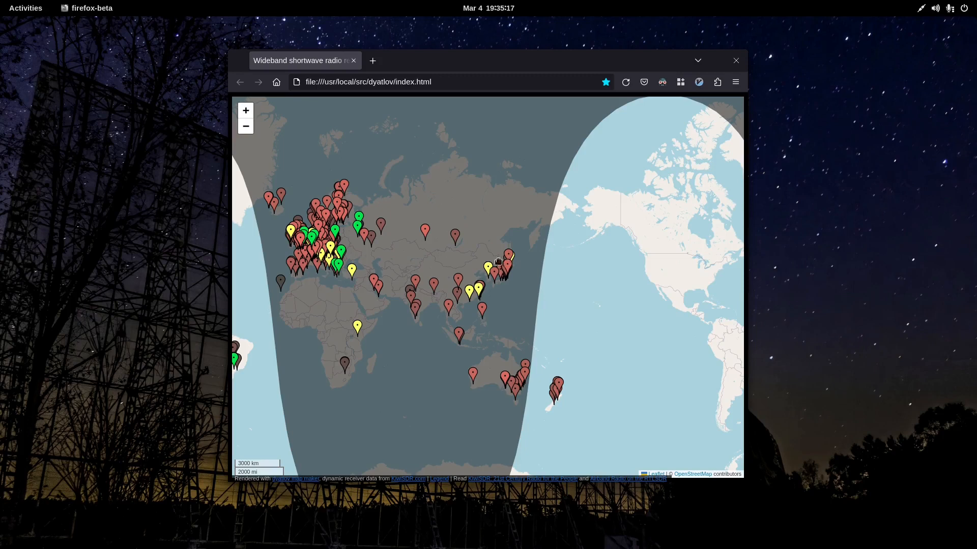
{"action": "mouse_move", "coordinate": [467, 314]}
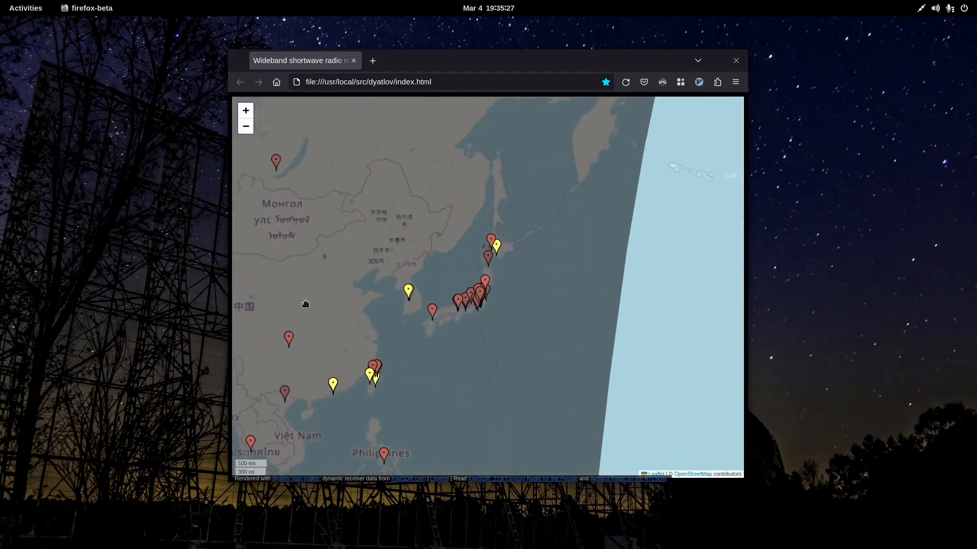
Step: Pan the receiver map to southern China and zoom in toward Hong Kong
{"action": "left_click_drag", "start_coordinate": [305, 304], "coordinate": [417, 233]}
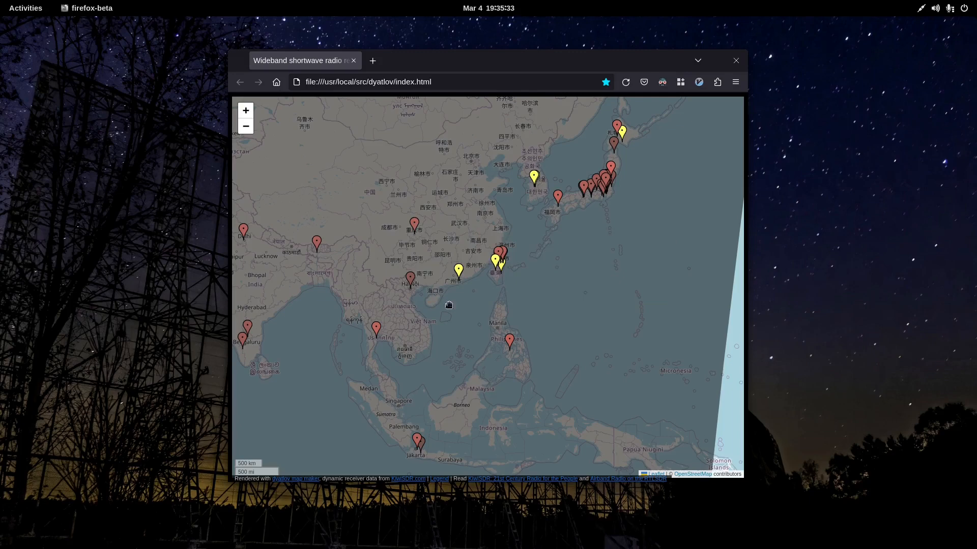
{"action": "mouse_move", "coordinate": [443, 259]}
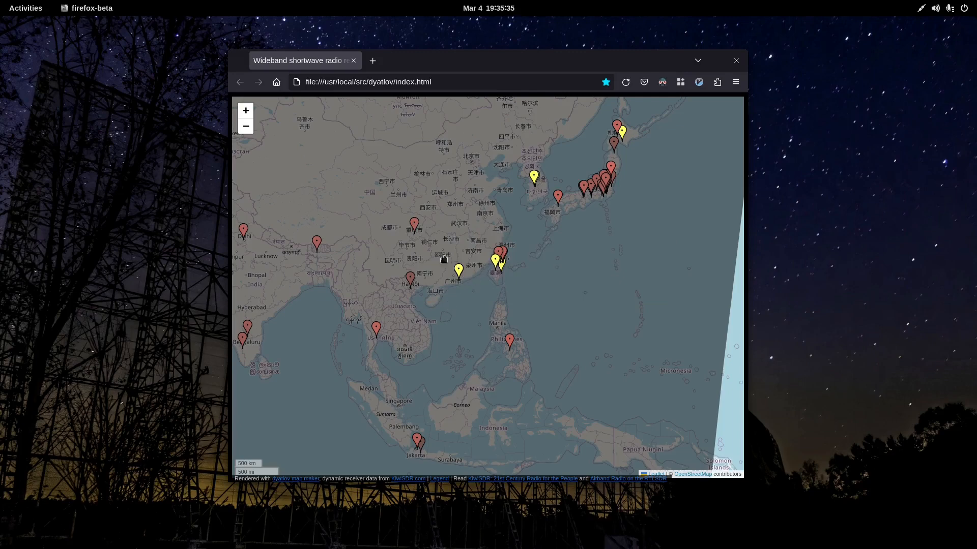
{"action": "left_click", "coordinate": [245, 111]}
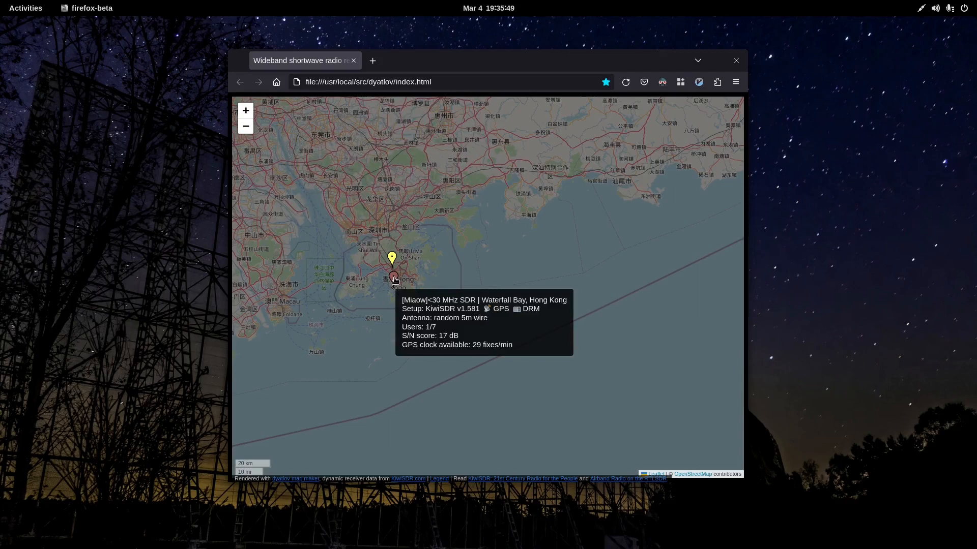
{"action": "mouse_move", "coordinate": [392, 279]}
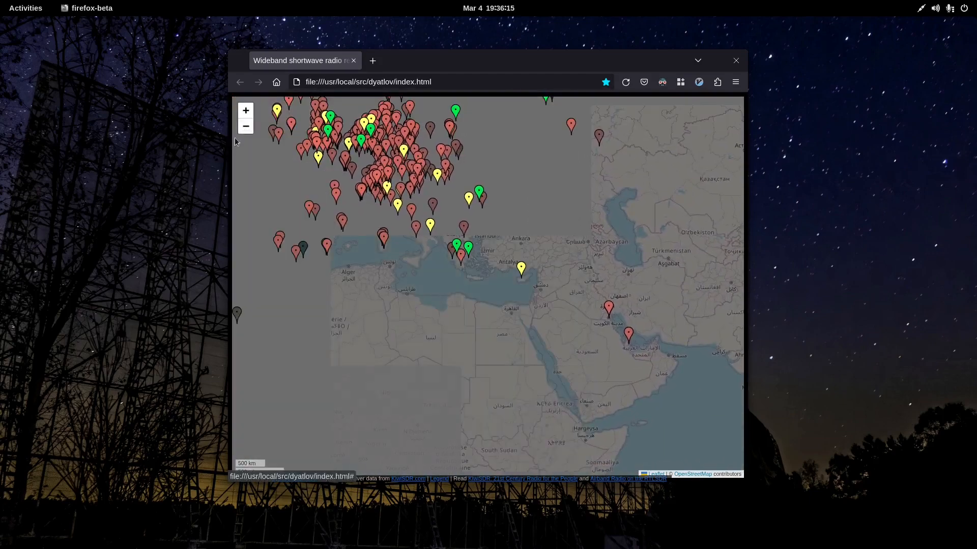
Step: Close the receiver map browser and launch SDR-Stream from the Activities dock
{"action": "left_click", "coordinate": [735, 61]}
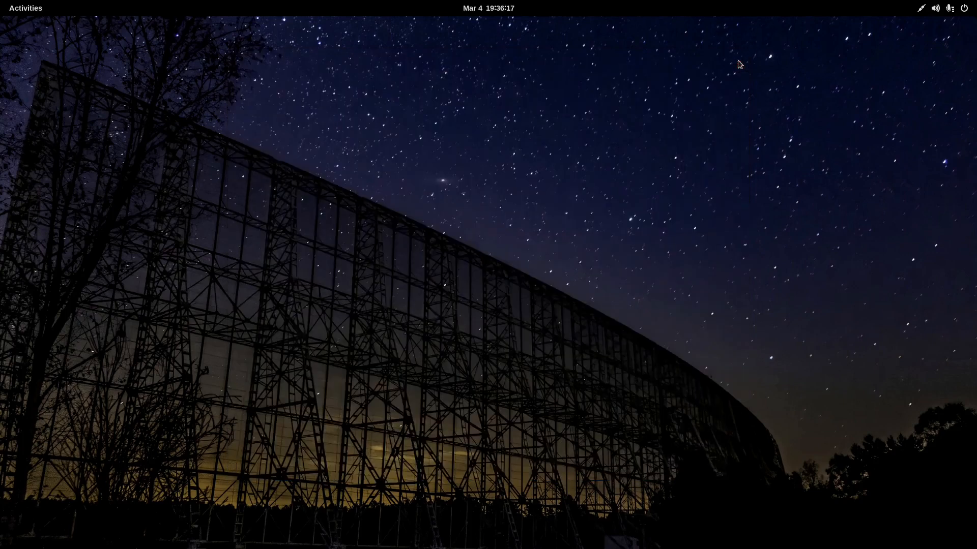
{"action": "left_click", "coordinate": [25, 8]}
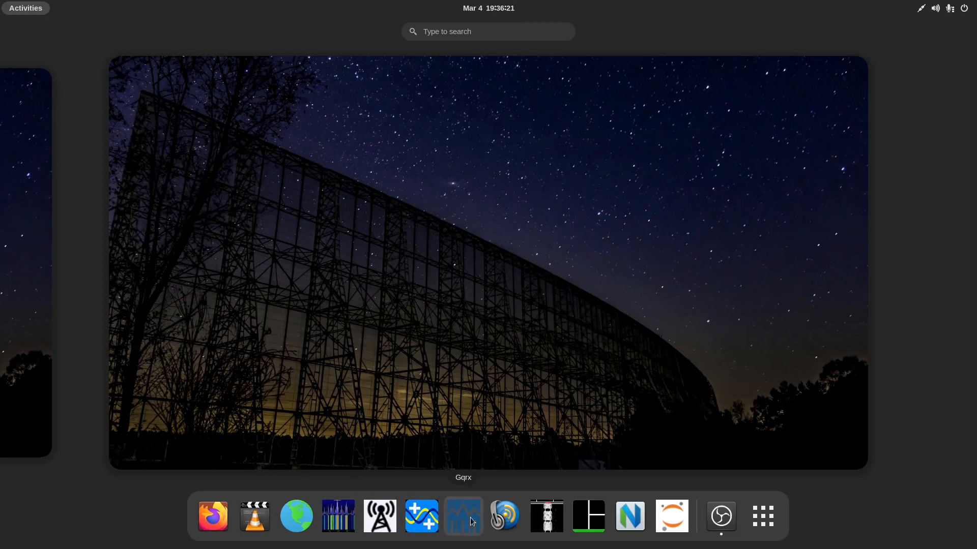
{"action": "mouse_move", "coordinate": [505, 516]}
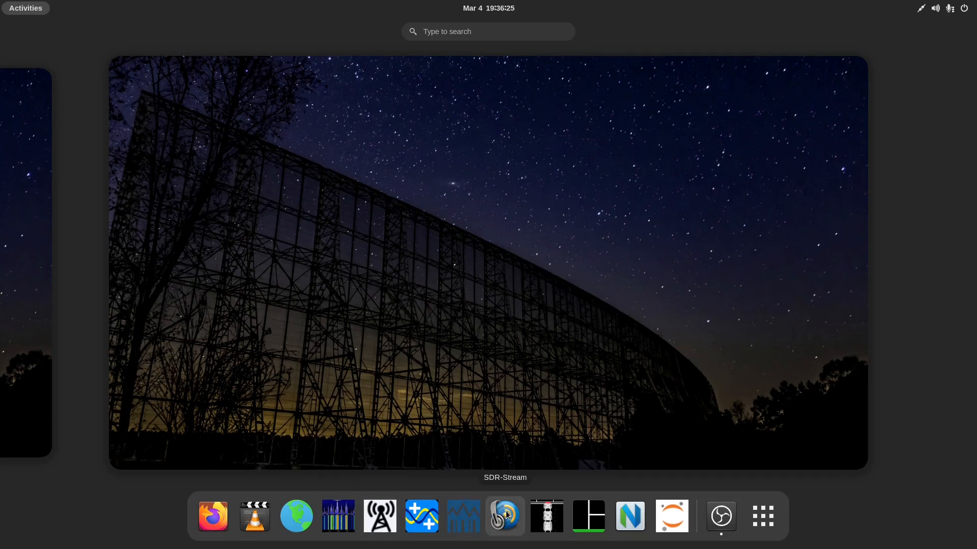
{"action": "left_click", "coordinate": [504, 516]}
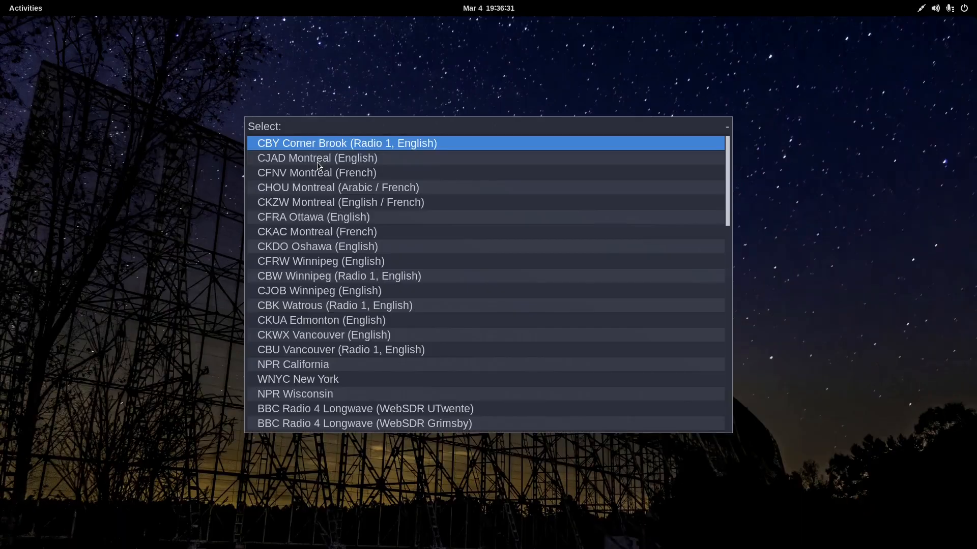
Step: Browse the SDR-Stream list up to 7200 IQ Mode (Northeast) and launch a WebSDR station
{"action": "left_click", "coordinate": [298, 378]}
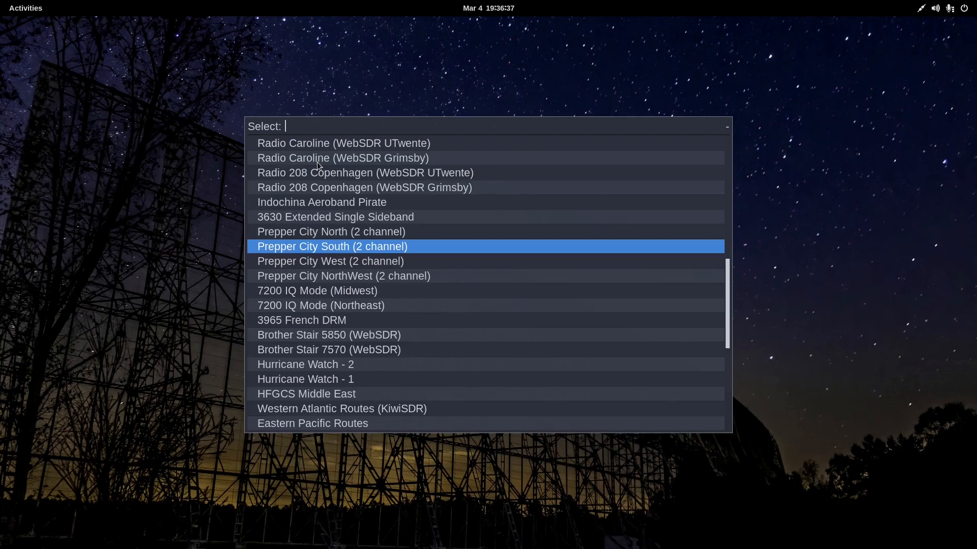
{"action": "key", "text": "Up"}
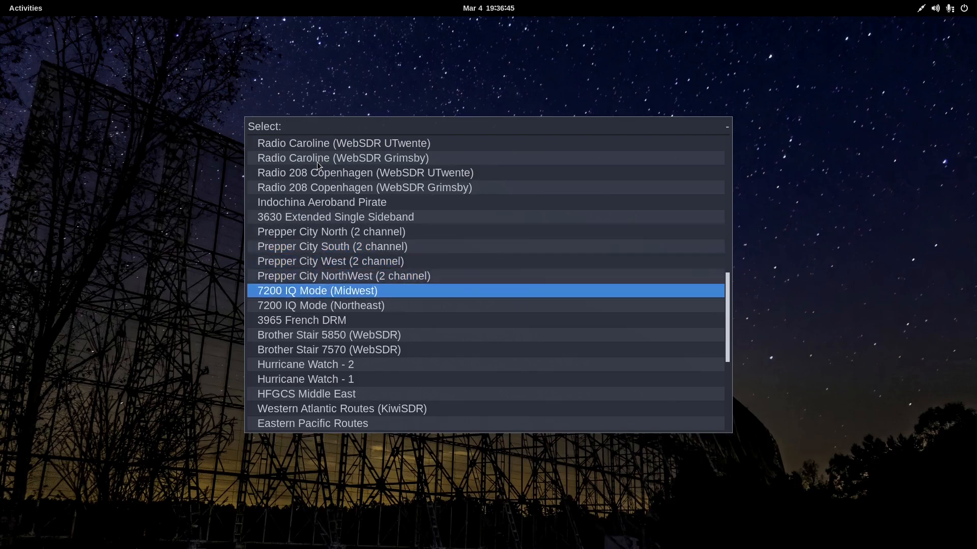
{"action": "key", "text": "Up"}
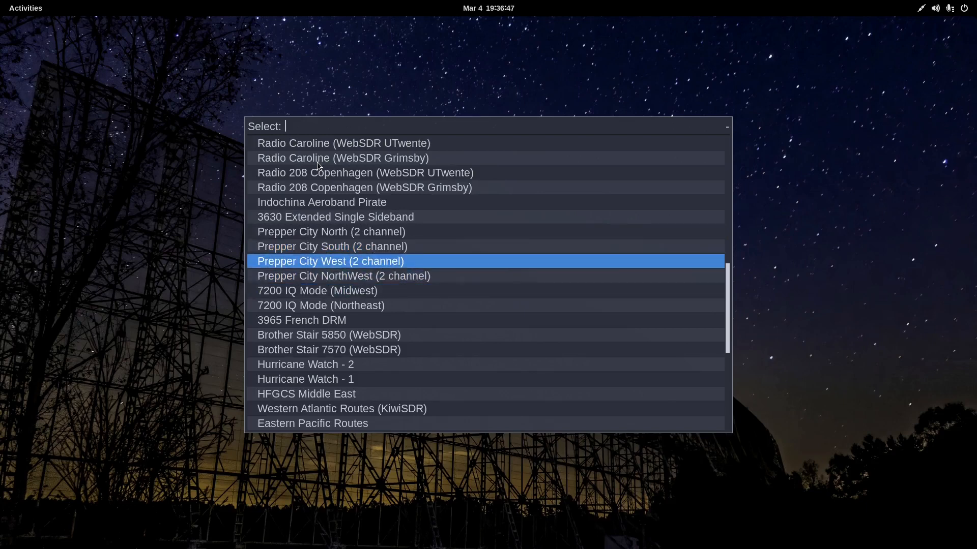
{"action": "key", "text": "Up"}
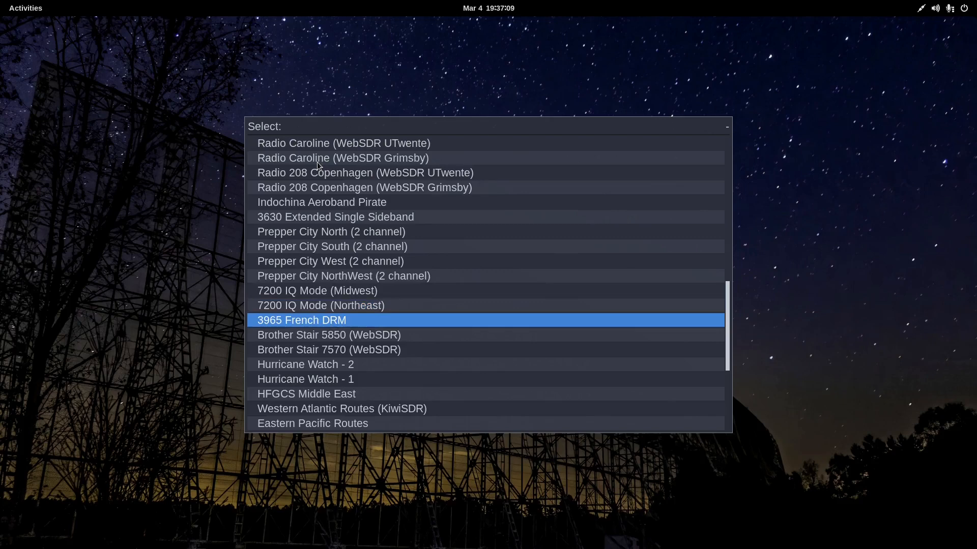
{"action": "left_click", "coordinate": [285, 126]}
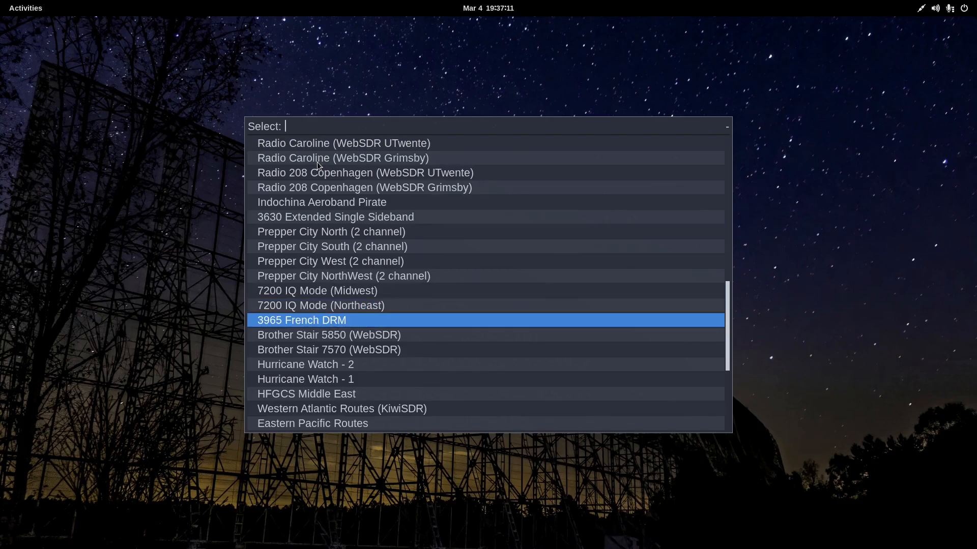
{"action": "key", "text": "Up"}
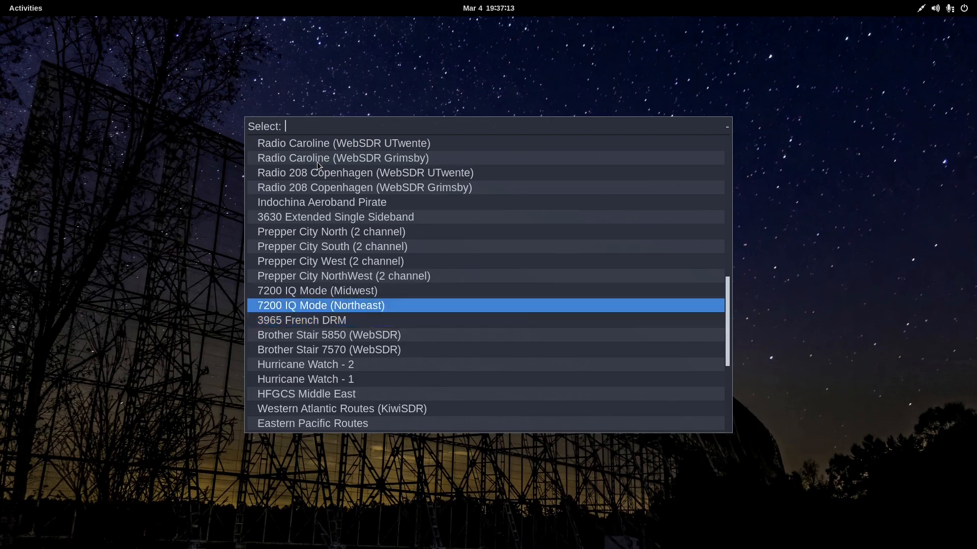
{"action": "key", "text": "Up"}
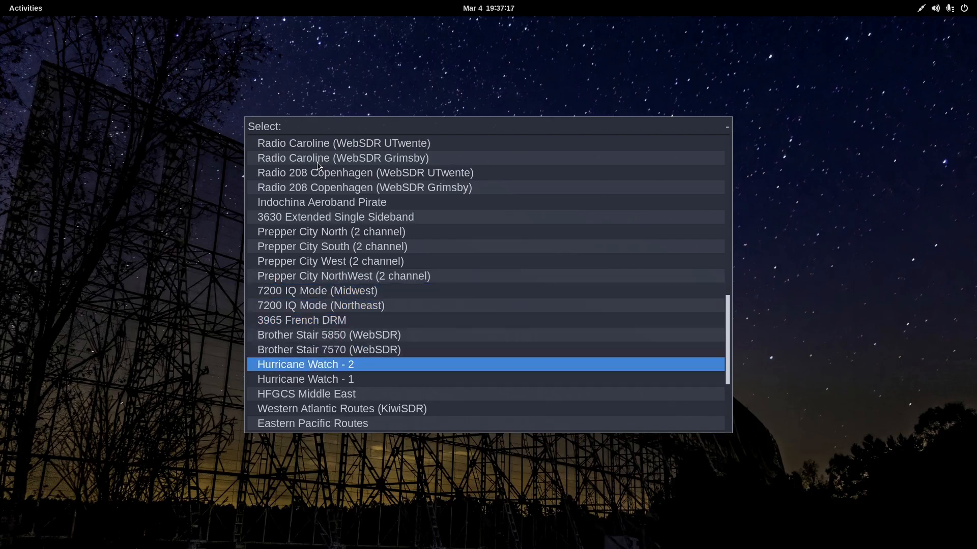
{"action": "left_click", "coordinate": [341, 409]}
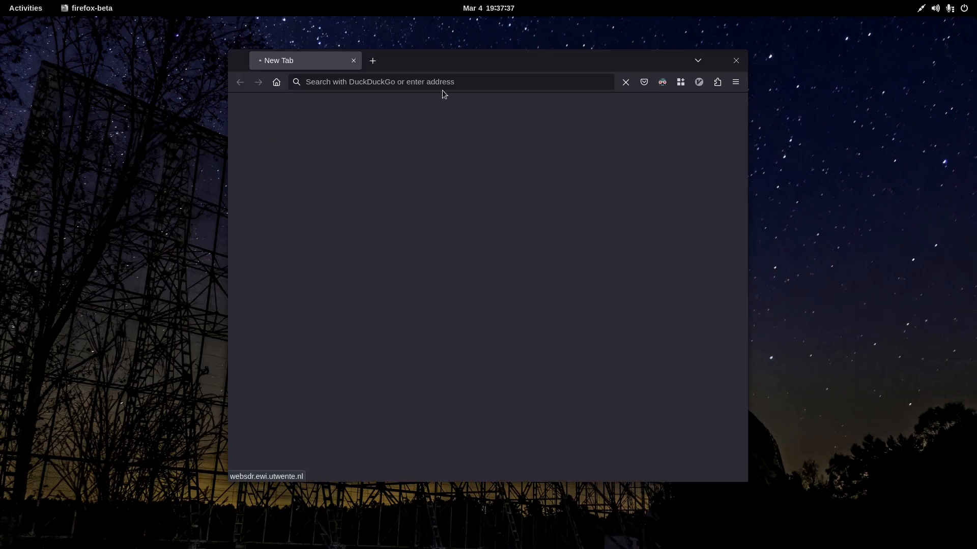
{"action": "mouse_move", "coordinate": [489, 64]}
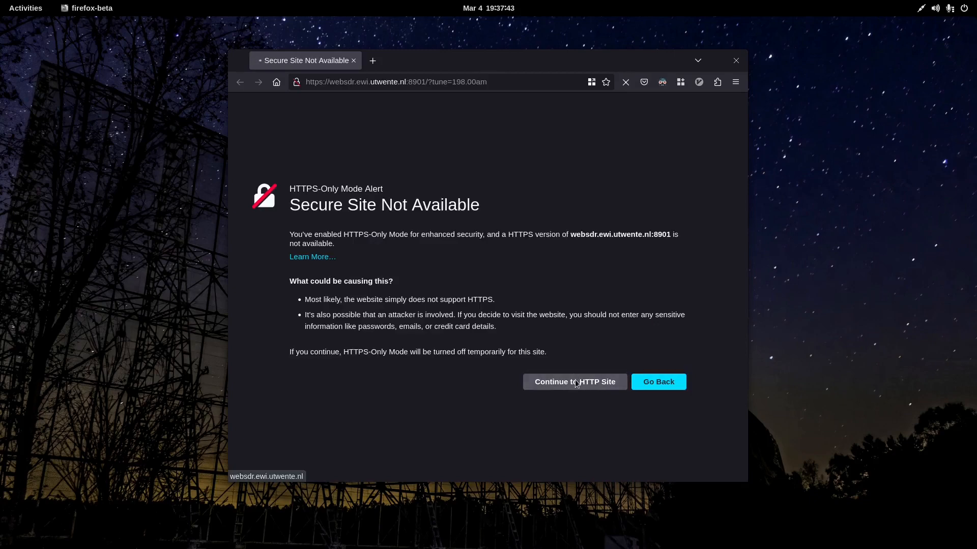
Step: Bypass the HTTPS-Only warning to load the Twente WebSDR page at 198 kHz AM
{"action": "left_click", "coordinate": [573, 381]}
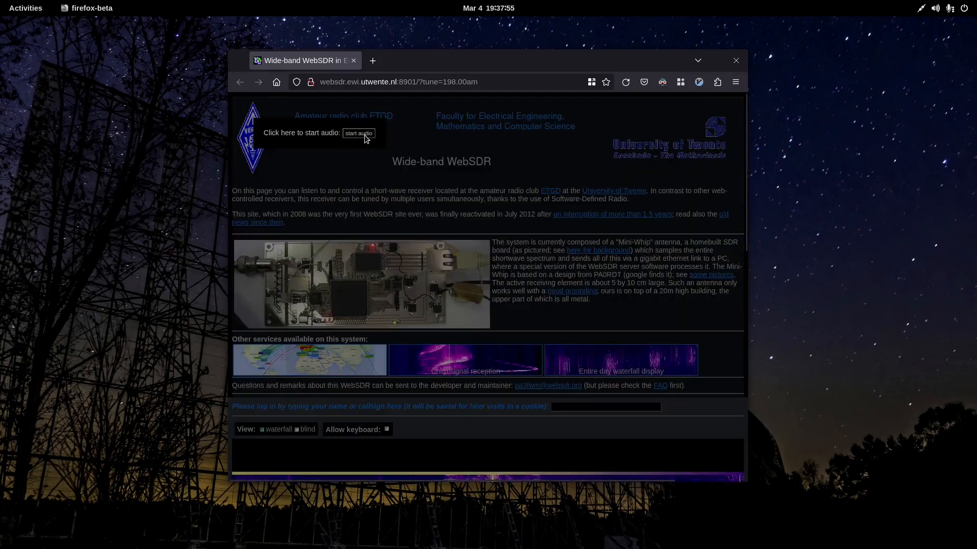
Step: Start the 198 kHz WebSDR audio, scroll to the waterfall, then close Firefox
{"action": "left_click", "coordinate": [358, 133]}
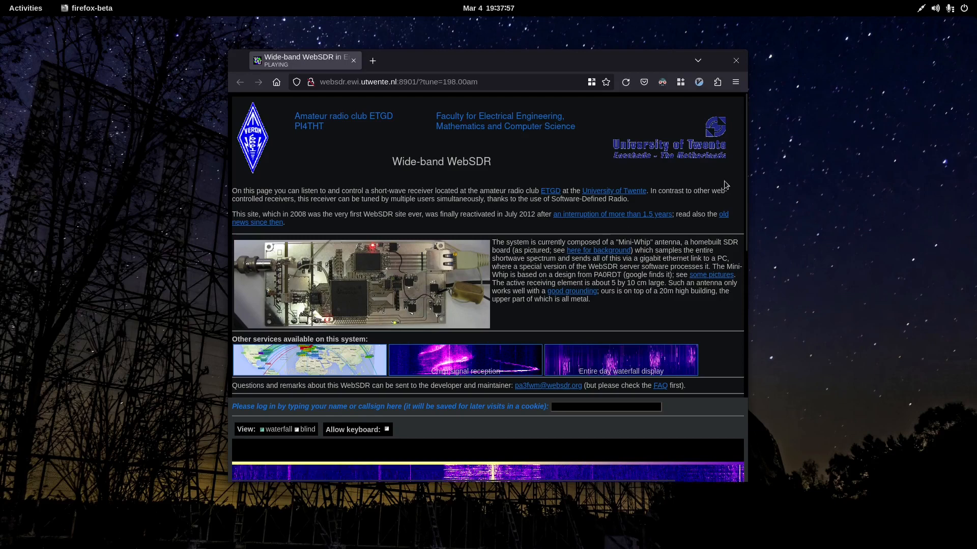
{"action": "scroll", "scroll_direction": "down", "scroll_amount": 3}
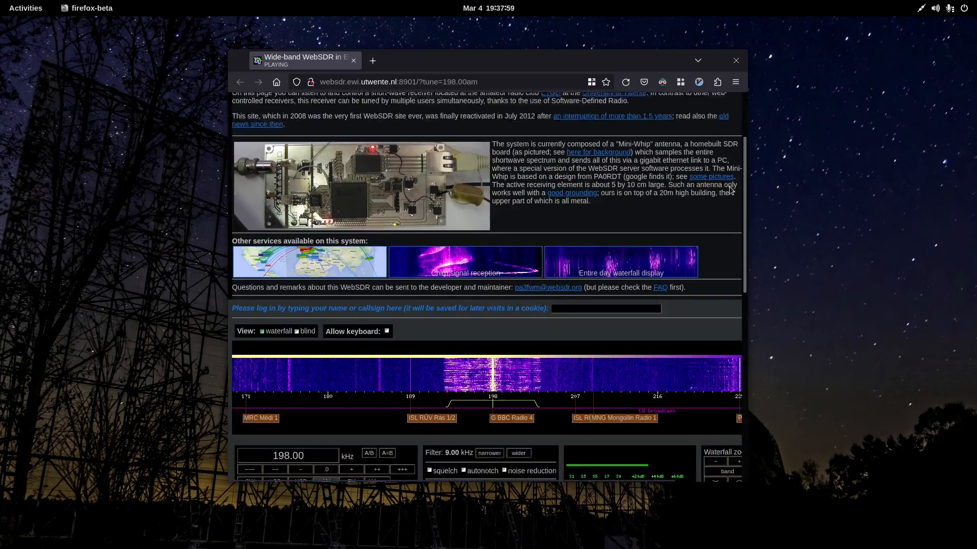
{"action": "scroll", "scroll_direction": "down", "scroll_amount": 3}
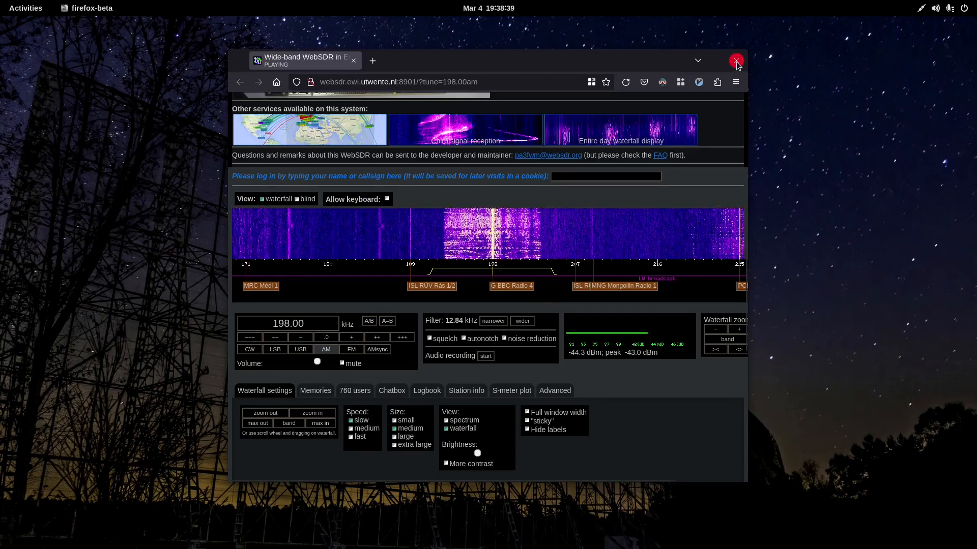
{"action": "left_click", "coordinate": [736, 61]}
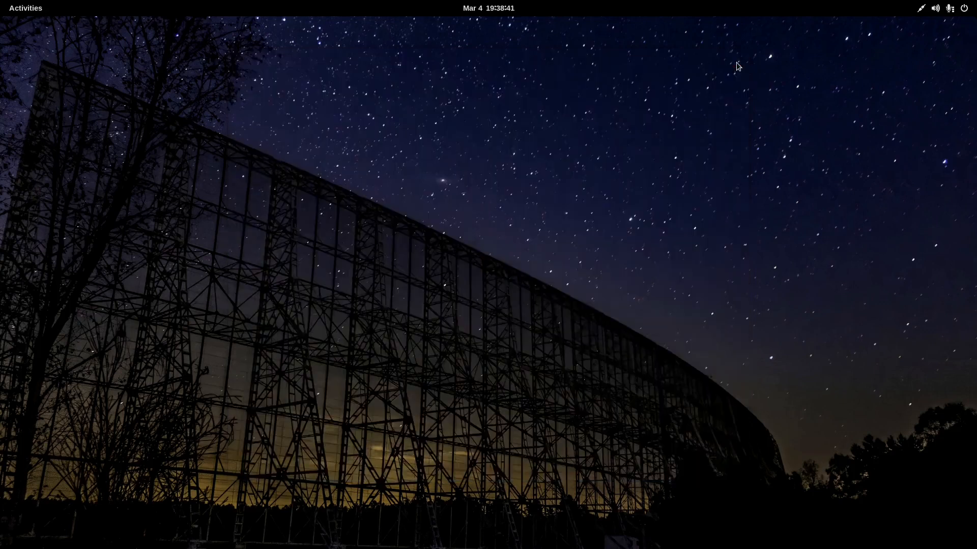
{"action": "mouse_move", "coordinate": [590, 161]}
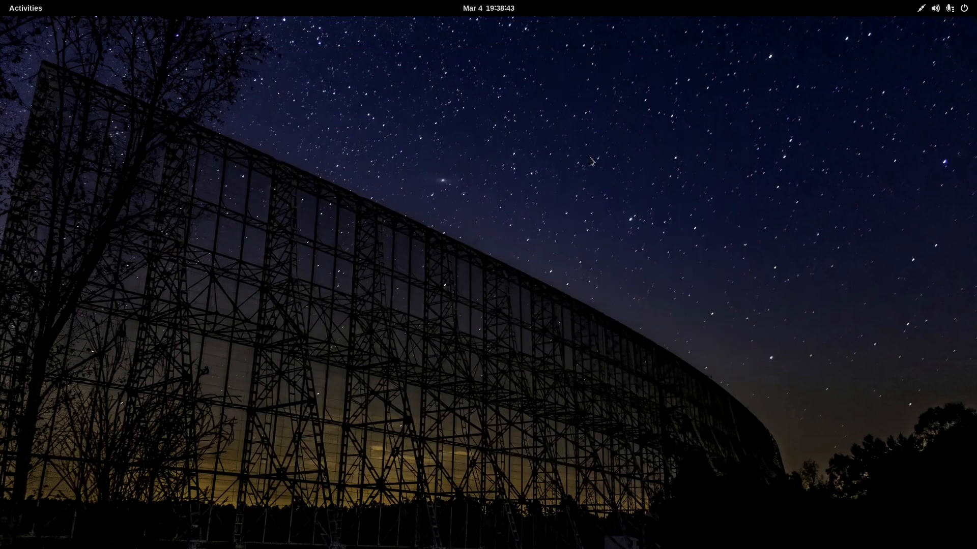
{"action": "left_click", "coordinate": [24, 8]}
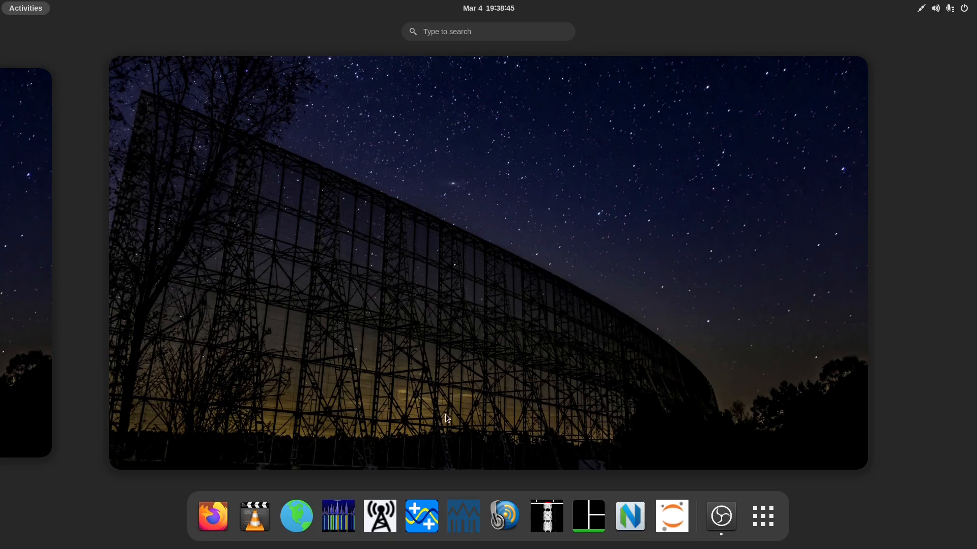
{"action": "mouse_move", "coordinate": [380, 516]}
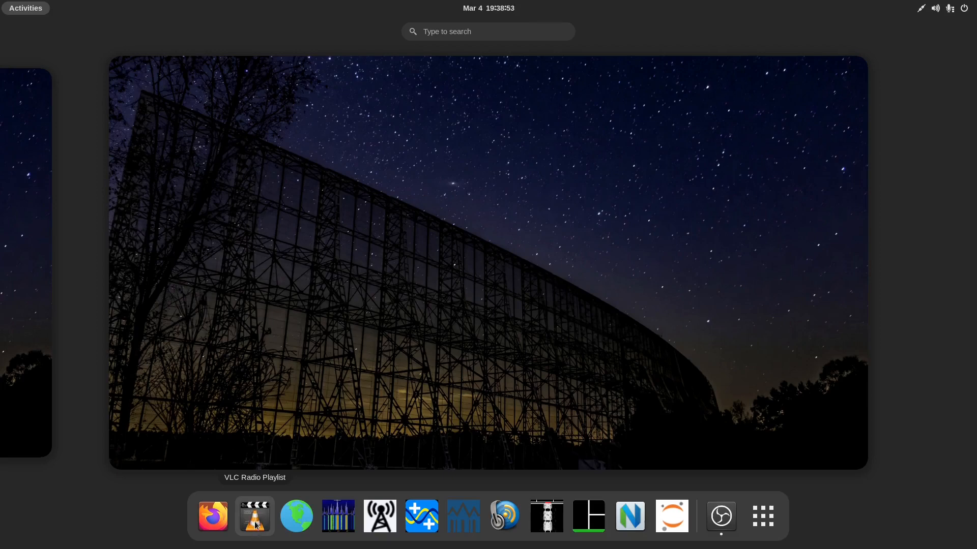
Step: Launch VLC Radio Playlist from the dash
{"action": "left_click", "coordinate": [255, 516]}
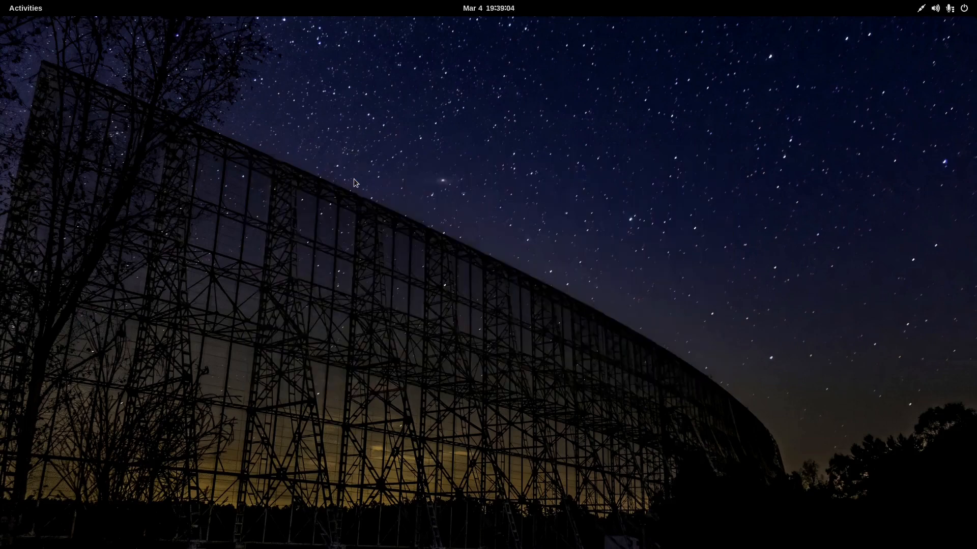
{"action": "mouse_move", "coordinate": [438, 206]}
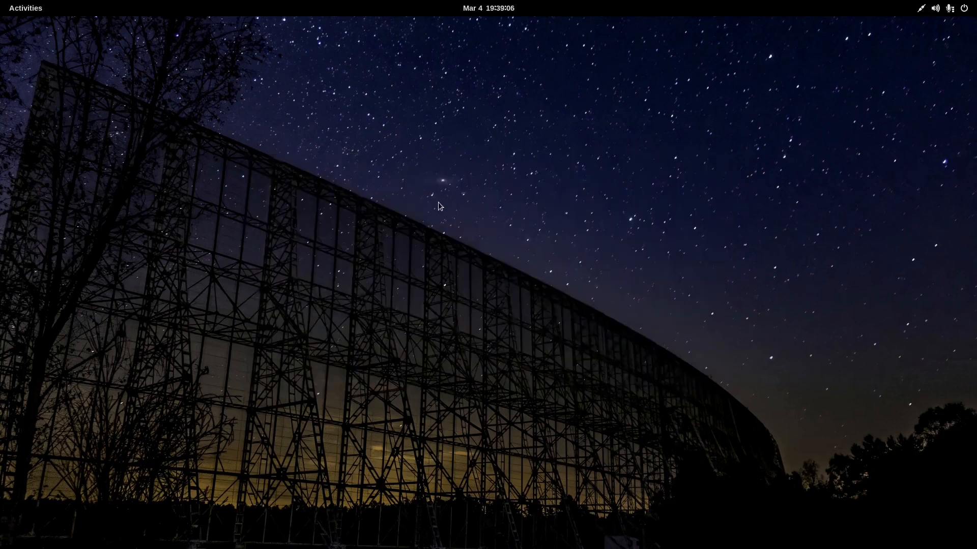
{"action": "mouse_move", "coordinate": [436, 210]}
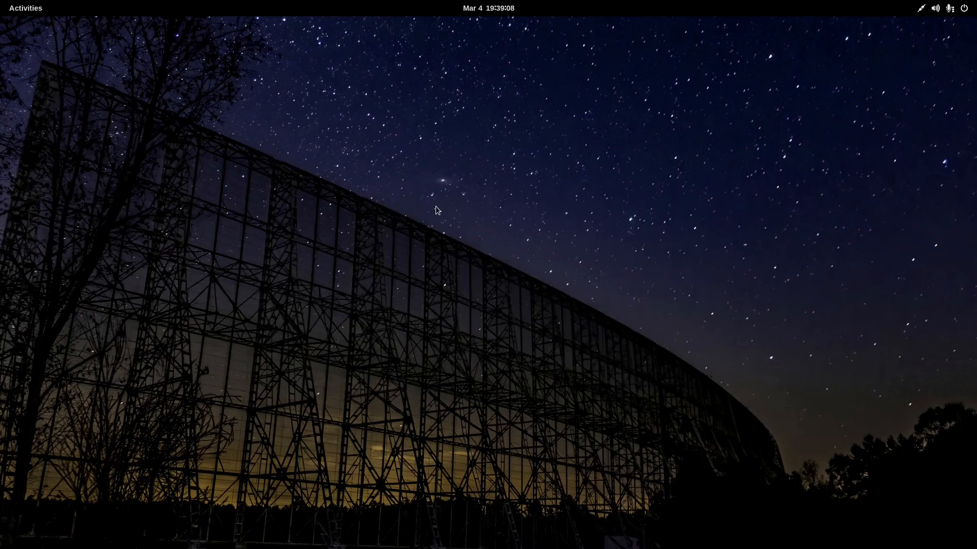
{"action": "mouse_move", "coordinate": [411, 252]}
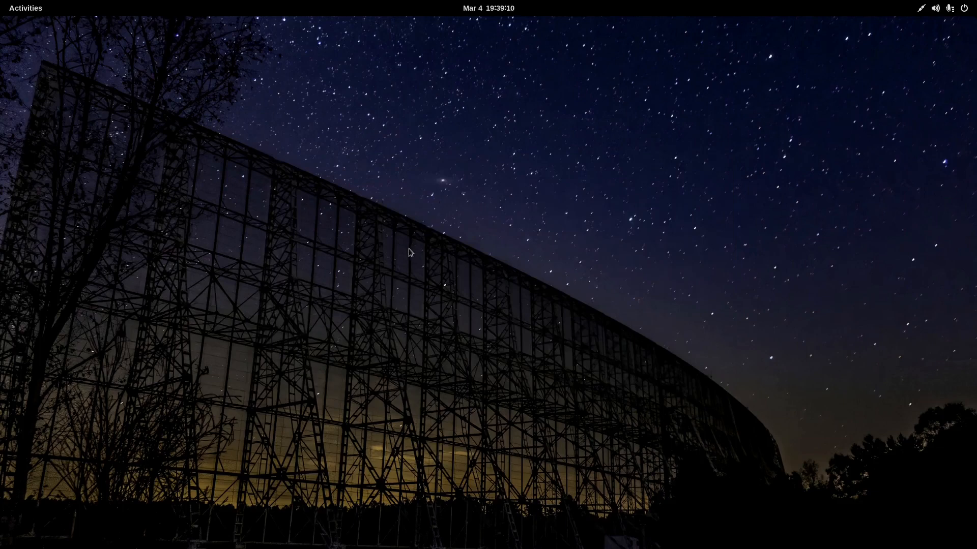
{"action": "mouse_move", "coordinate": [404, 237]}
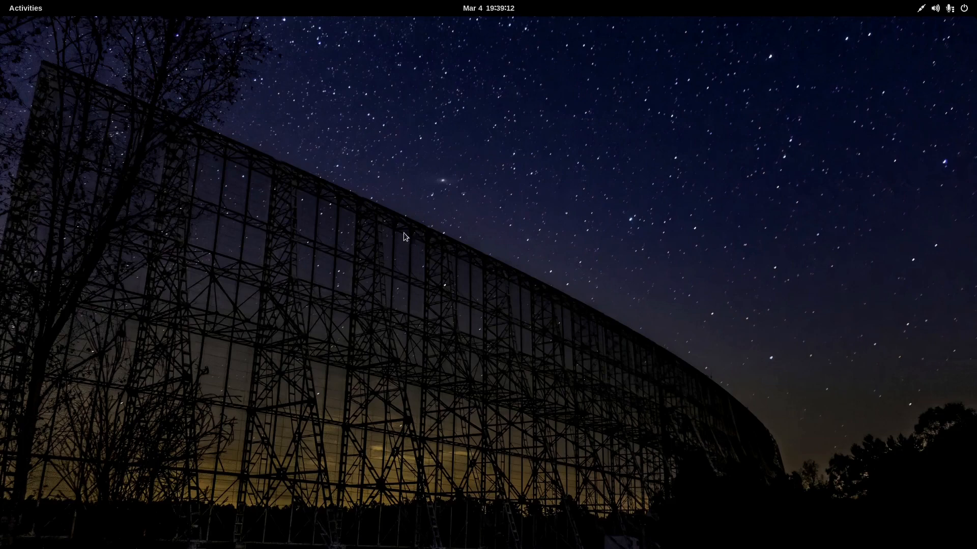
{"action": "mouse_move", "coordinate": [363, 281]}
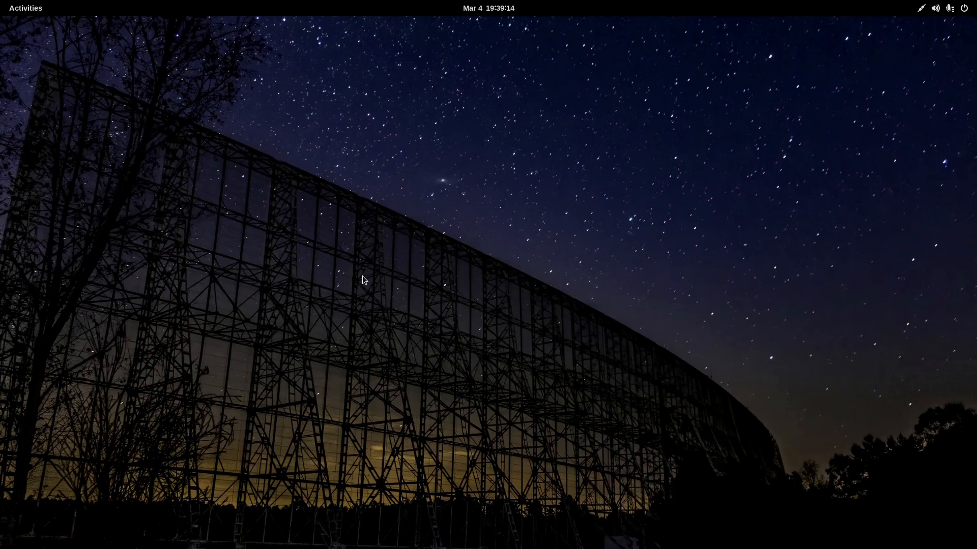
{"action": "mouse_move", "coordinate": [362, 283]}
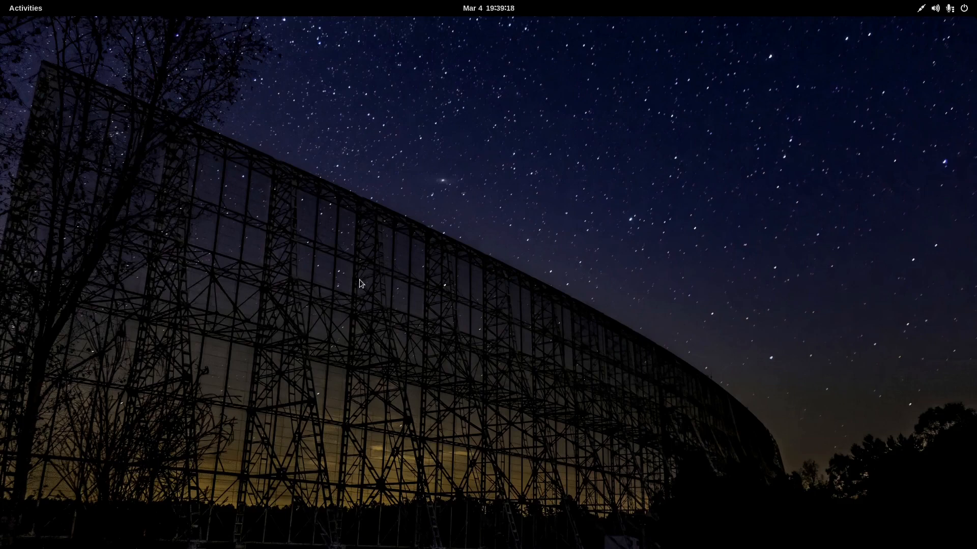
{"action": "mouse_move", "coordinate": [358, 285]}
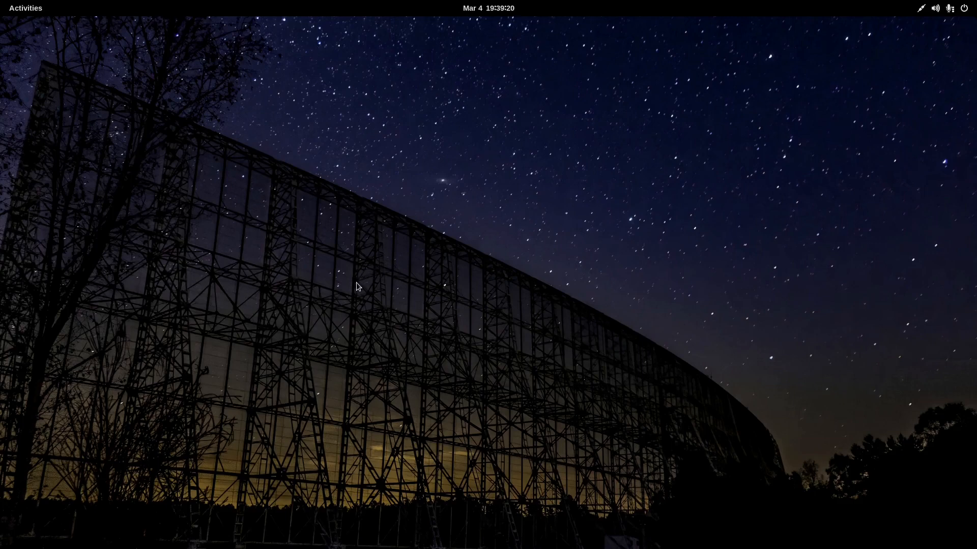
{"action": "mouse_move", "coordinate": [207, 76]}
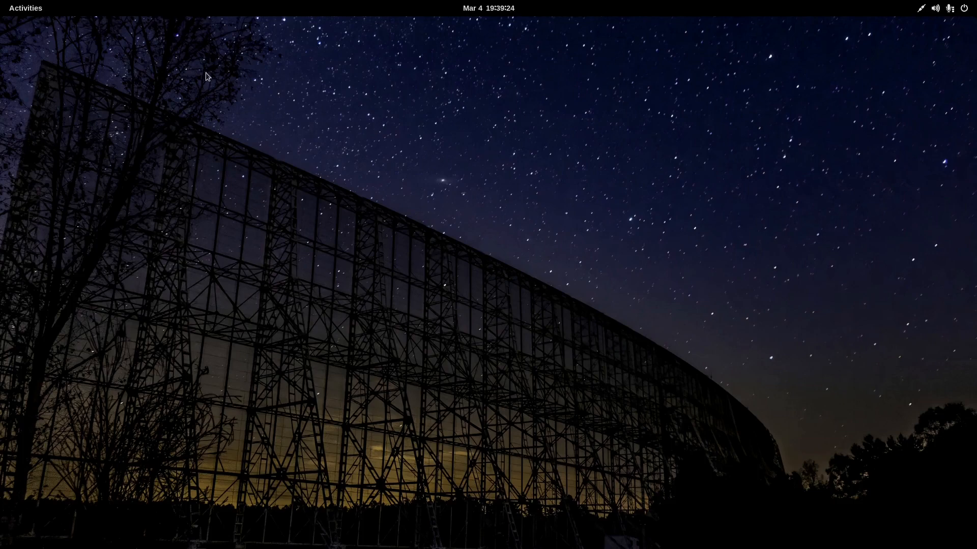
{"action": "mouse_move", "coordinate": [486, 305]}
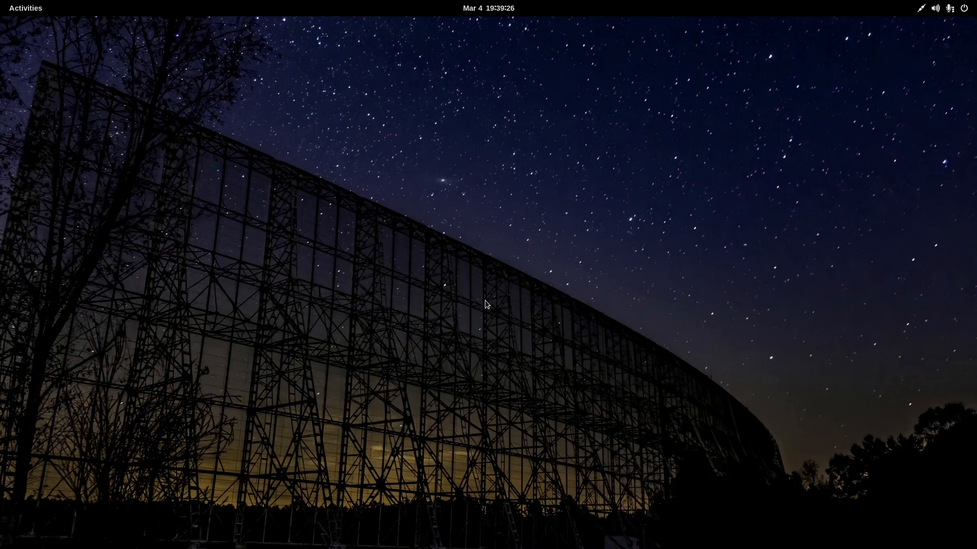
{"action": "mouse_move", "coordinate": [491, 286]}
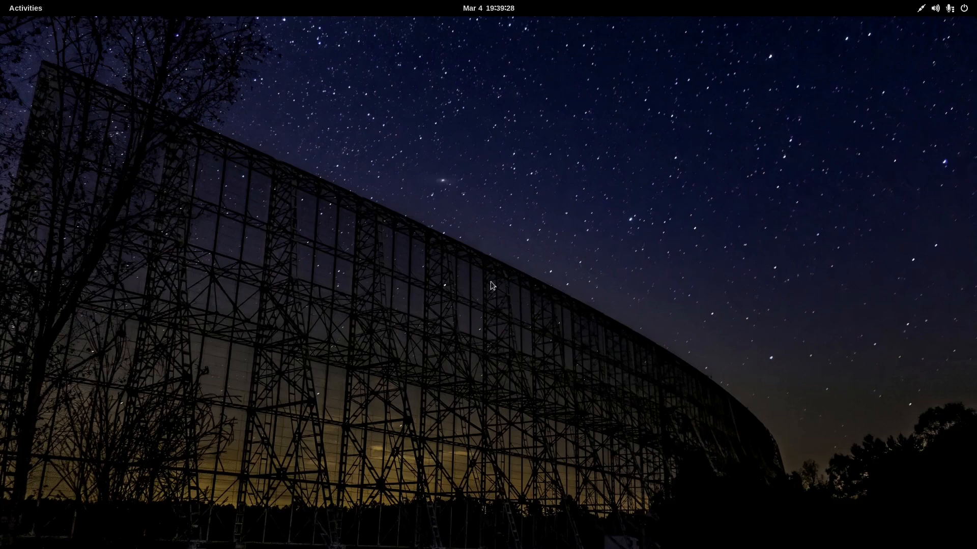
{"action": "mouse_move", "coordinate": [492, 164]}
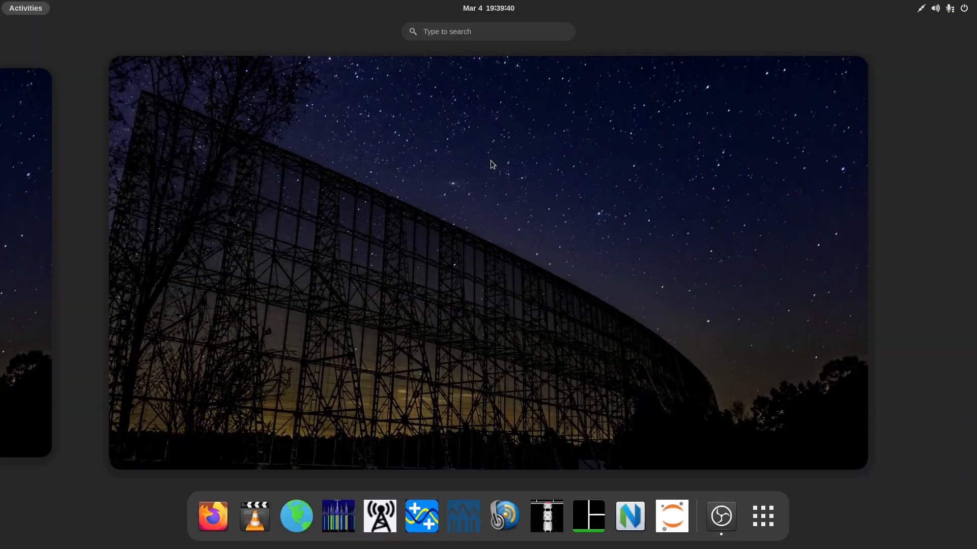
{"action": "mouse_move", "coordinate": [286, 430]}
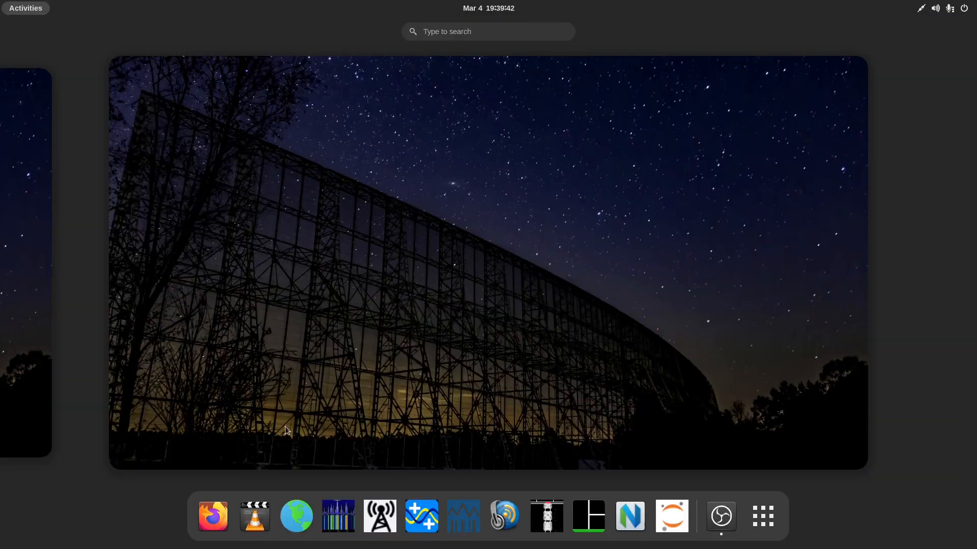
{"action": "mouse_move", "coordinate": [255, 515]}
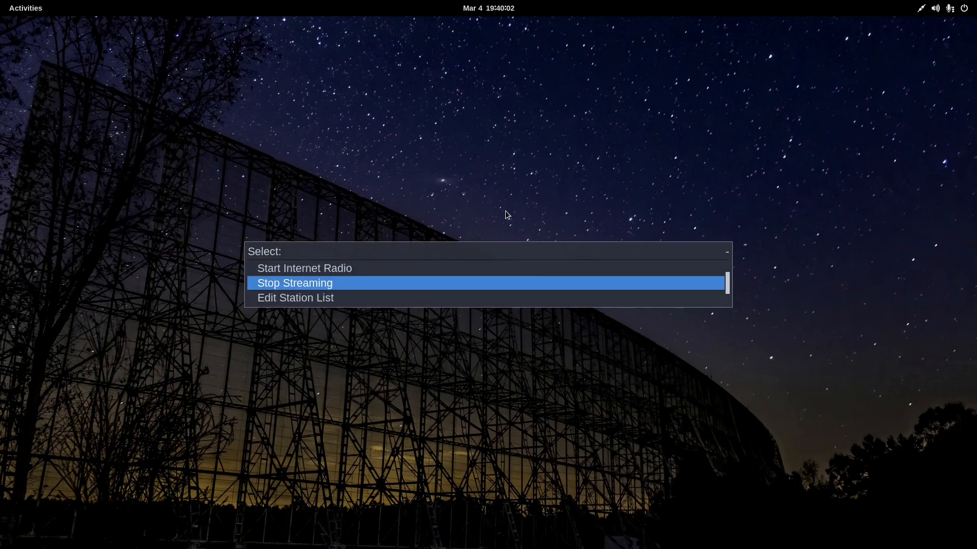
Step: Choose Stop Streaming in the VLC Radio Playlist menu
{"action": "left_click", "coordinate": [294, 282]}
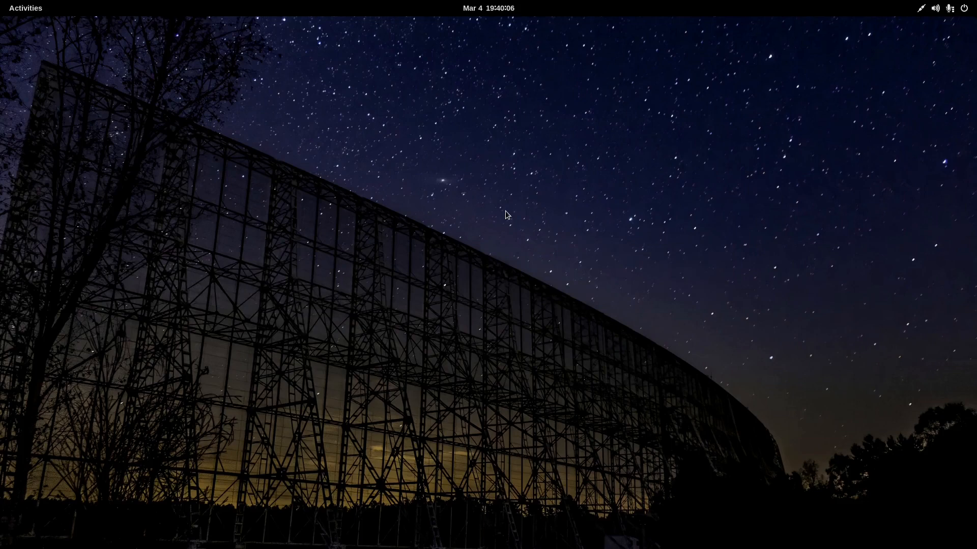
{"action": "mouse_move", "coordinate": [516, 217]}
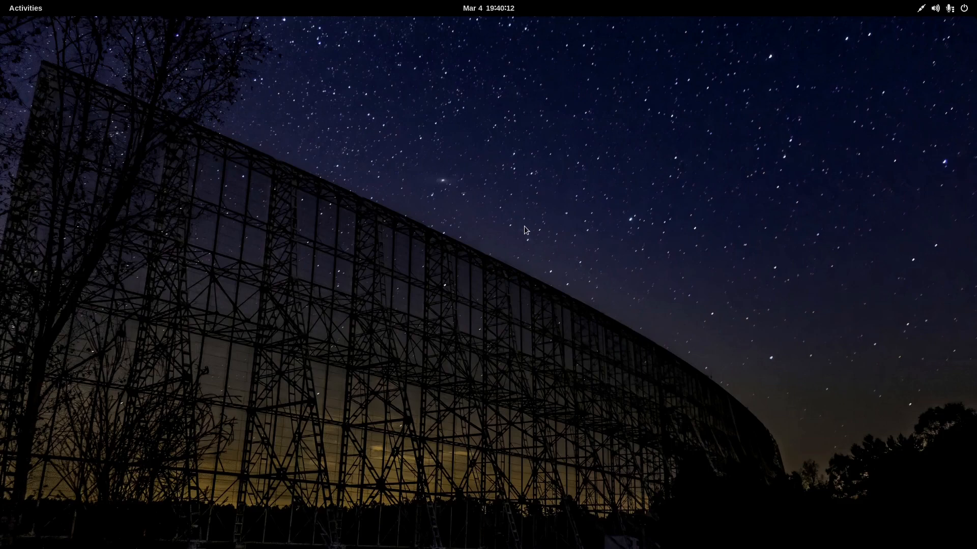
Step: Open Activities and show the full grid of installed radio and audio applications
{"action": "left_click", "coordinate": [25, 8]}
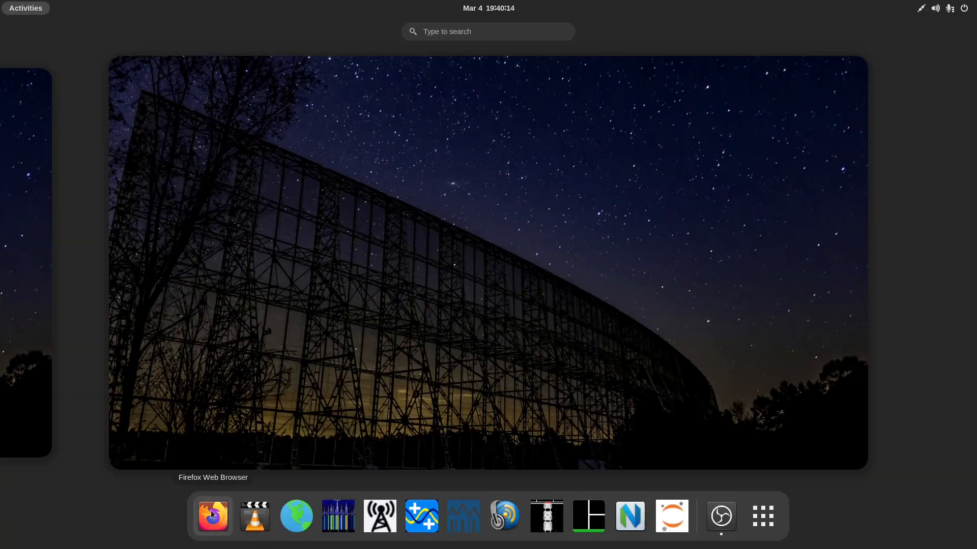
{"action": "mouse_move", "coordinate": [721, 515]}
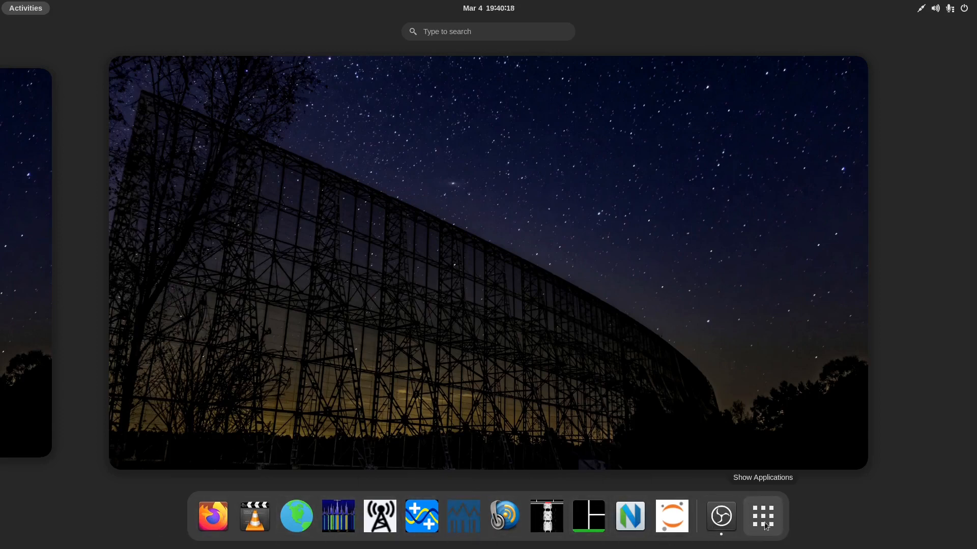
{"action": "left_click", "coordinate": [763, 516]}
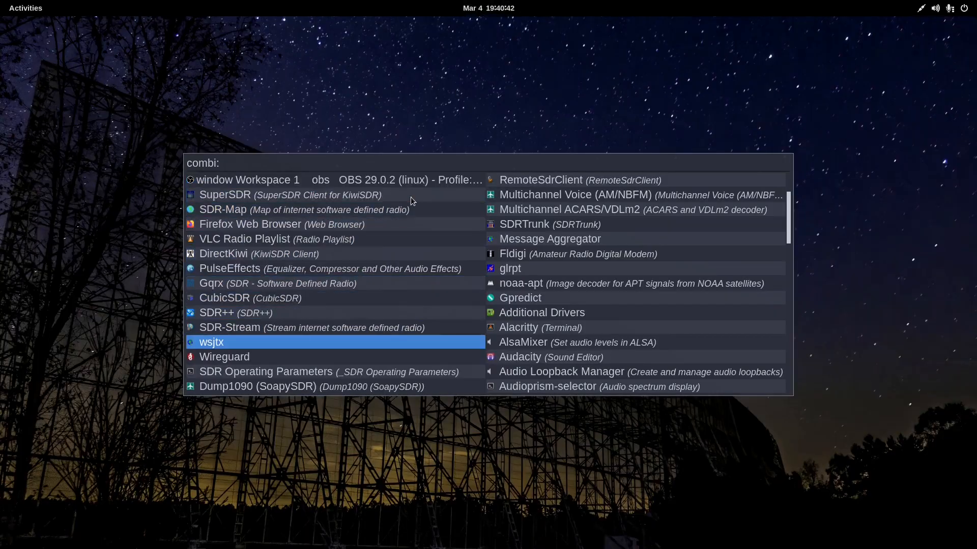
Step: Move up one entry in the Rofi combi list, then dismiss Rofi without launching anything
{"action": "key", "text": "Up"}
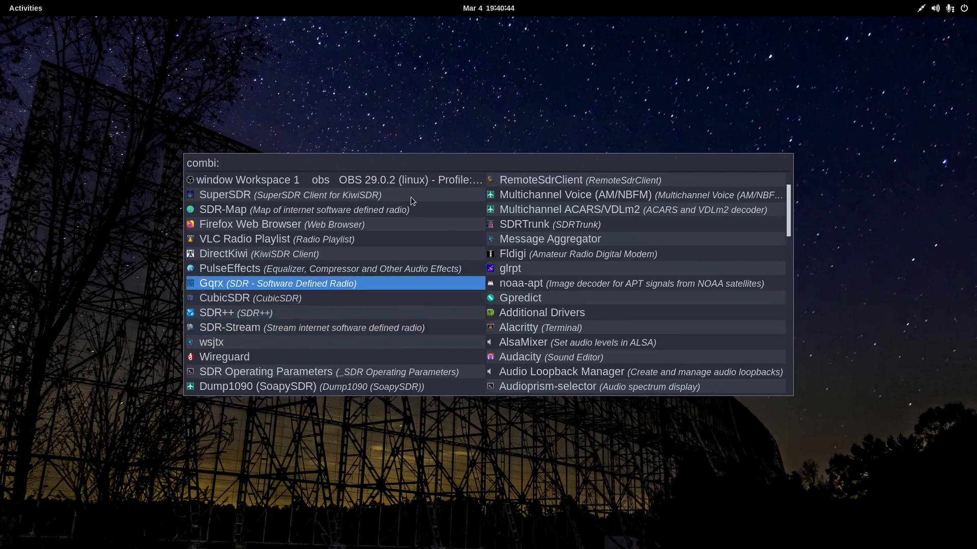
{"action": "key", "text": "Escape"}
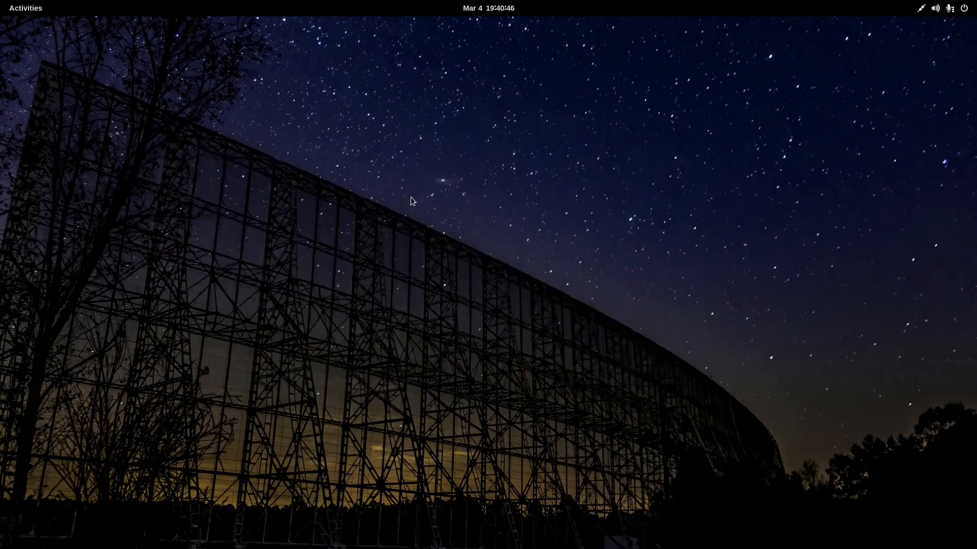
{"action": "mouse_move", "coordinate": [317, 278]}
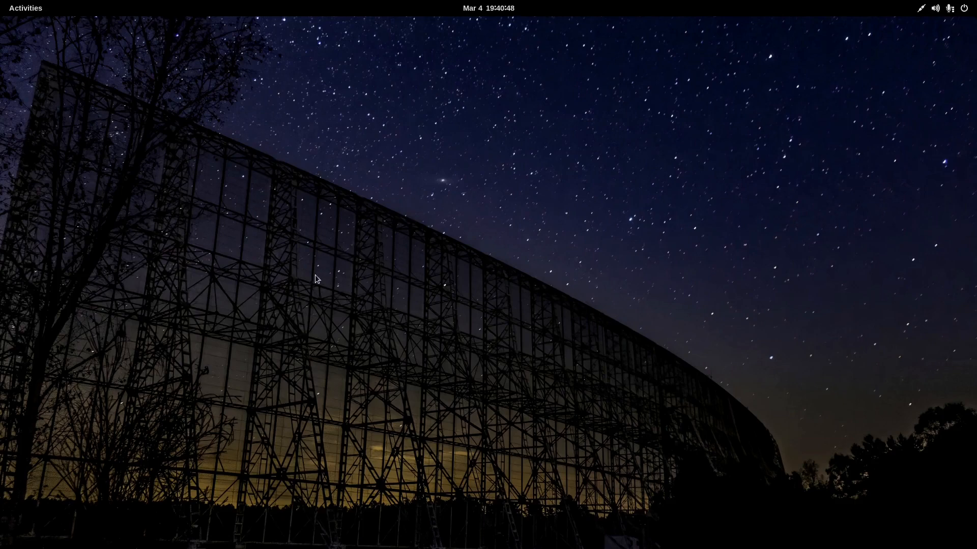
{"action": "mouse_move", "coordinate": [354, 293]}
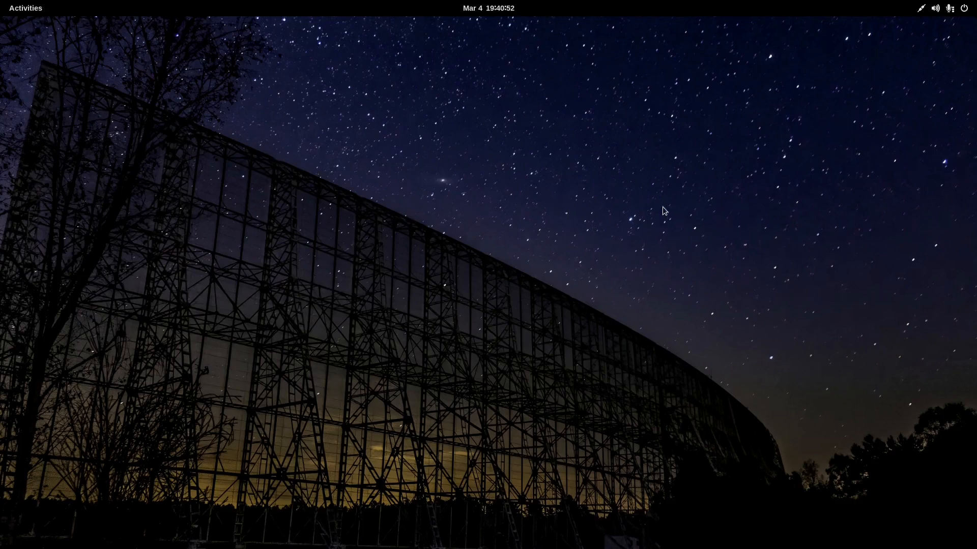
{"action": "mouse_move", "coordinate": [289, 339]}
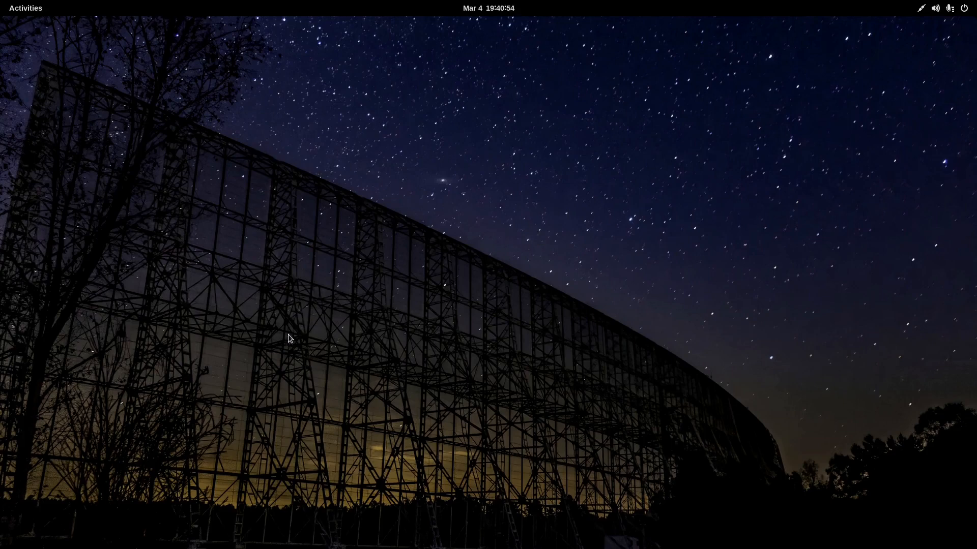
{"action": "mouse_move", "coordinate": [381, 283]}
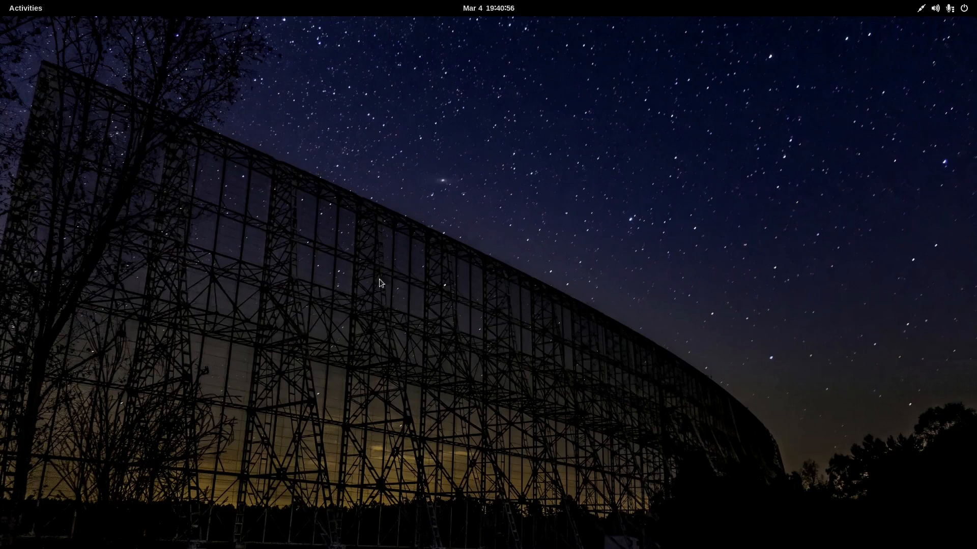
{"action": "mouse_move", "coordinate": [295, 311]}
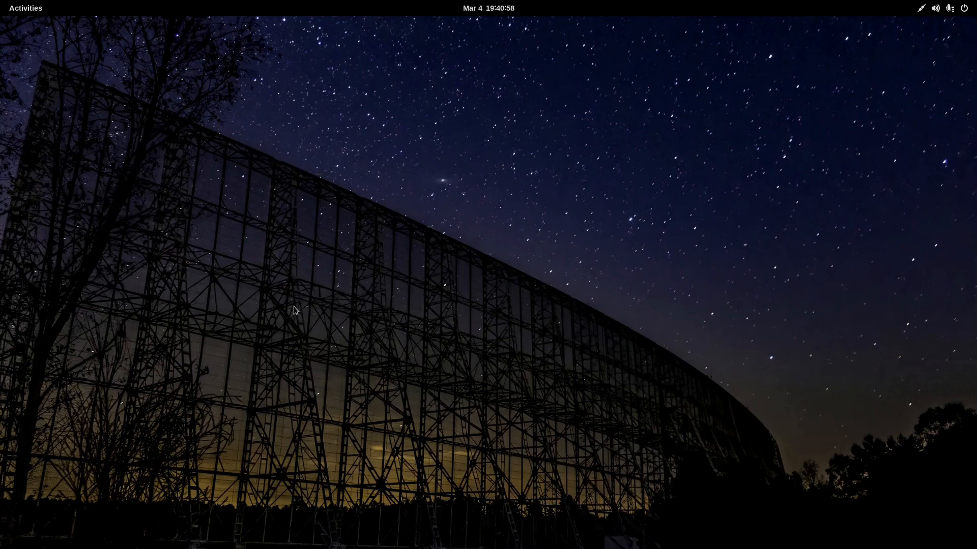
Step: Open the Activities overview showing the empty workspace and the application dock
{"action": "left_click", "coordinate": [25, 7]}
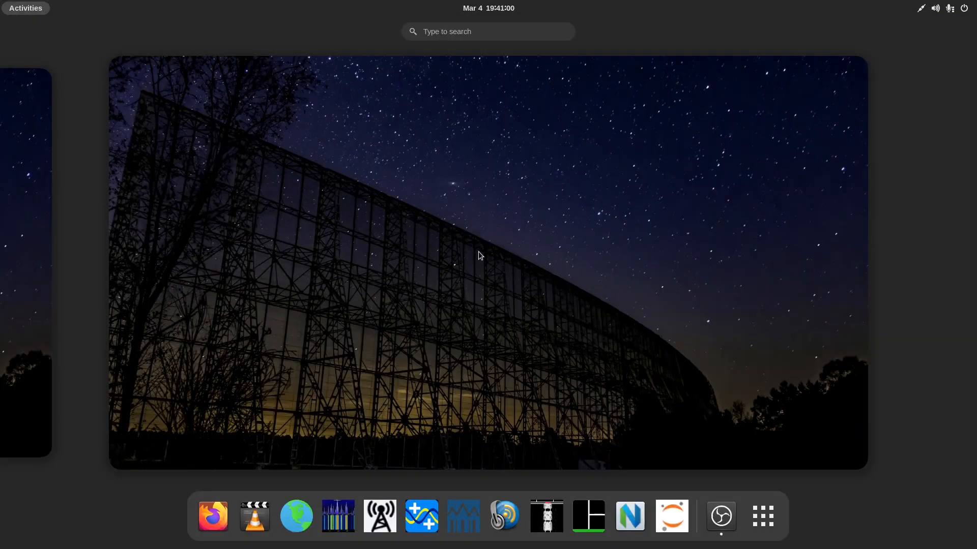
{"action": "mouse_move", "coordinate": [402, 267]}
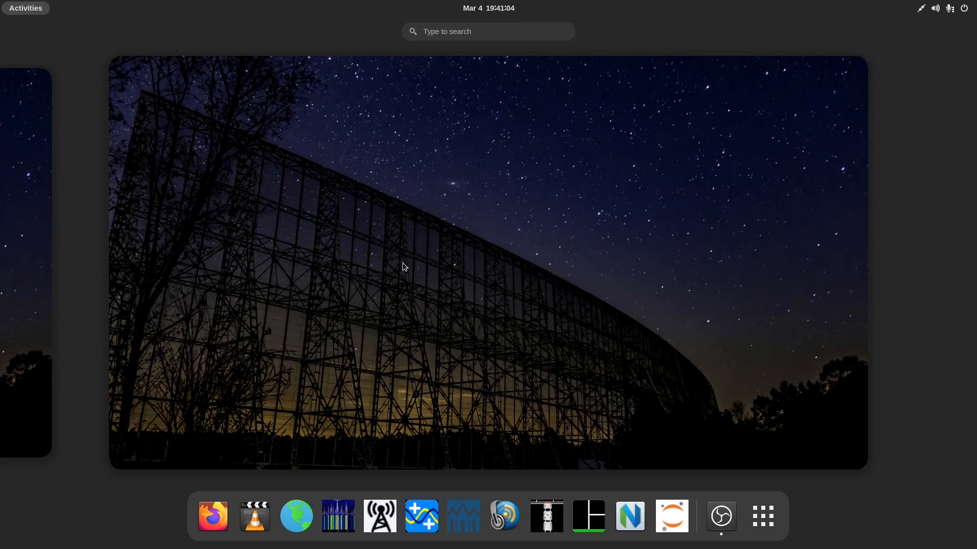
{"action": "mouse_move", "coordinate": [528, 290]}
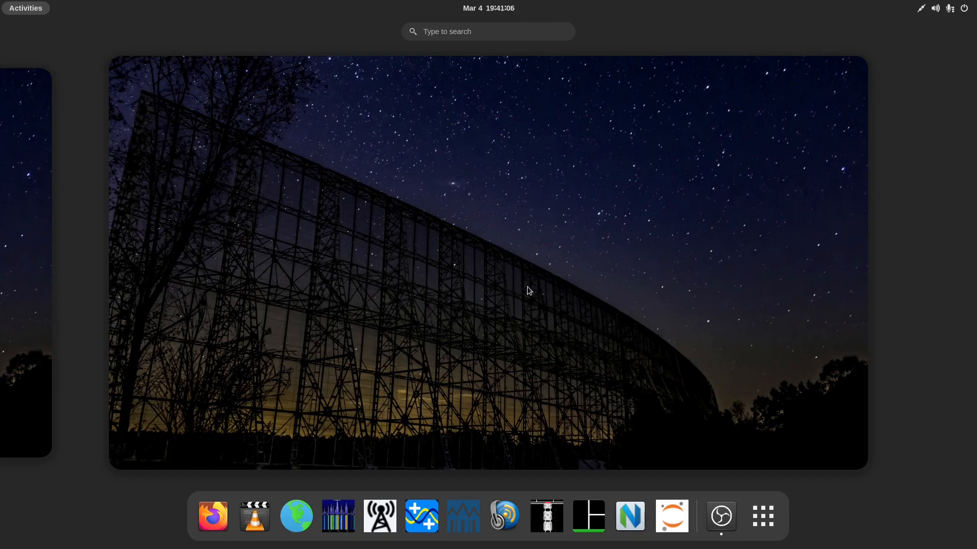